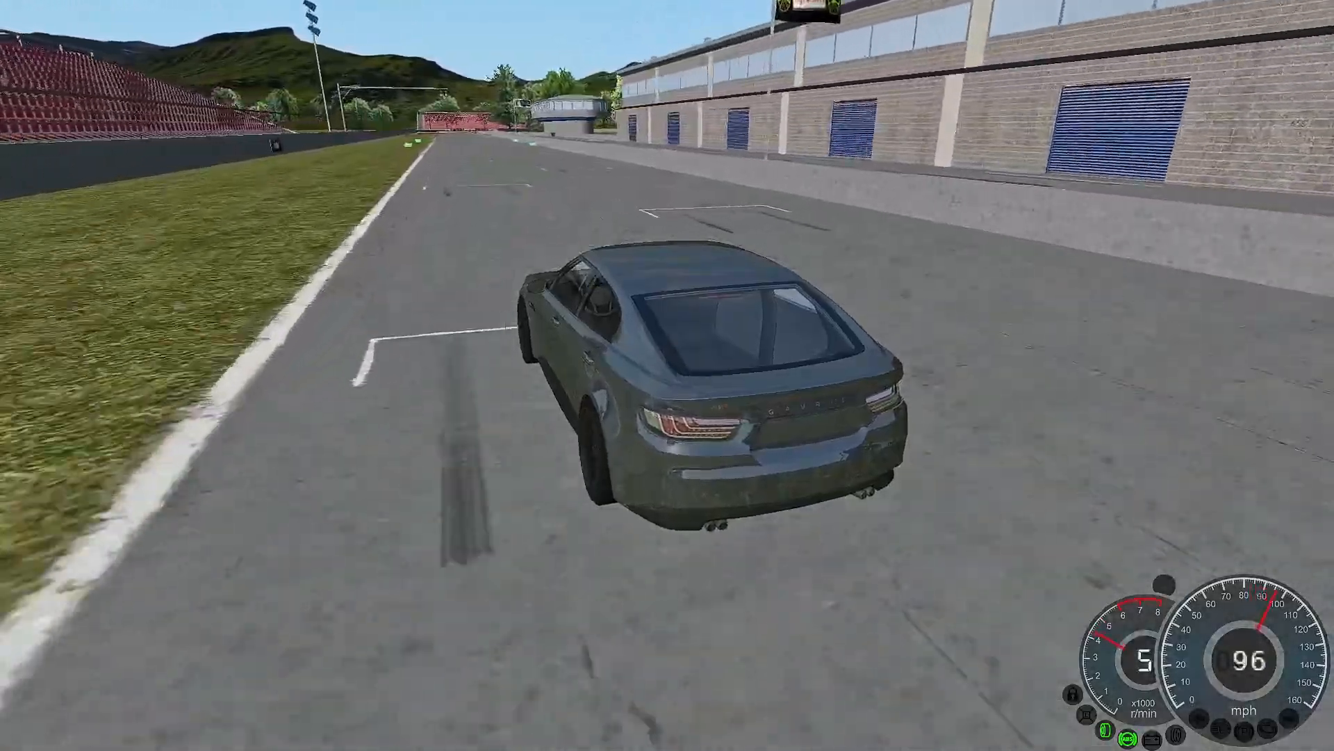
Go from rigsofrods.org to its Download Center listing the Windows 64-bit installer.
key(w)
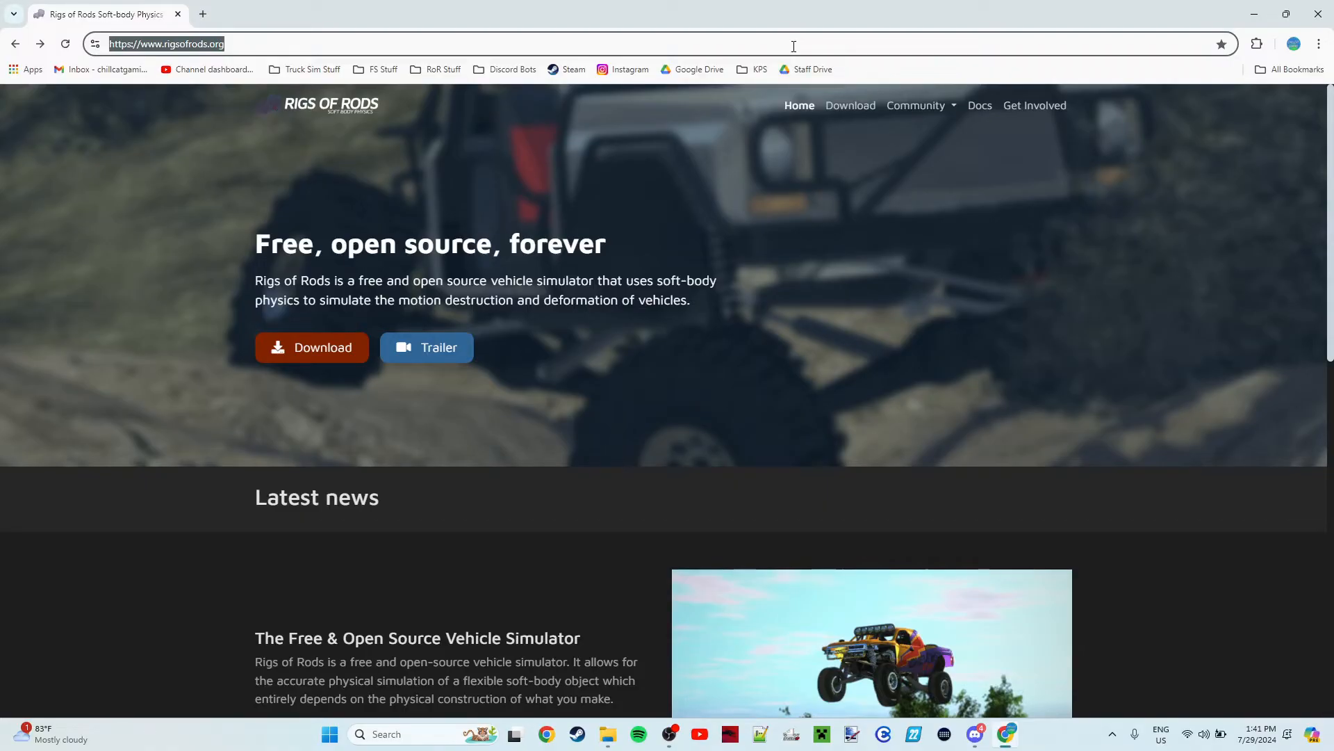
mouse_move(842, 108)
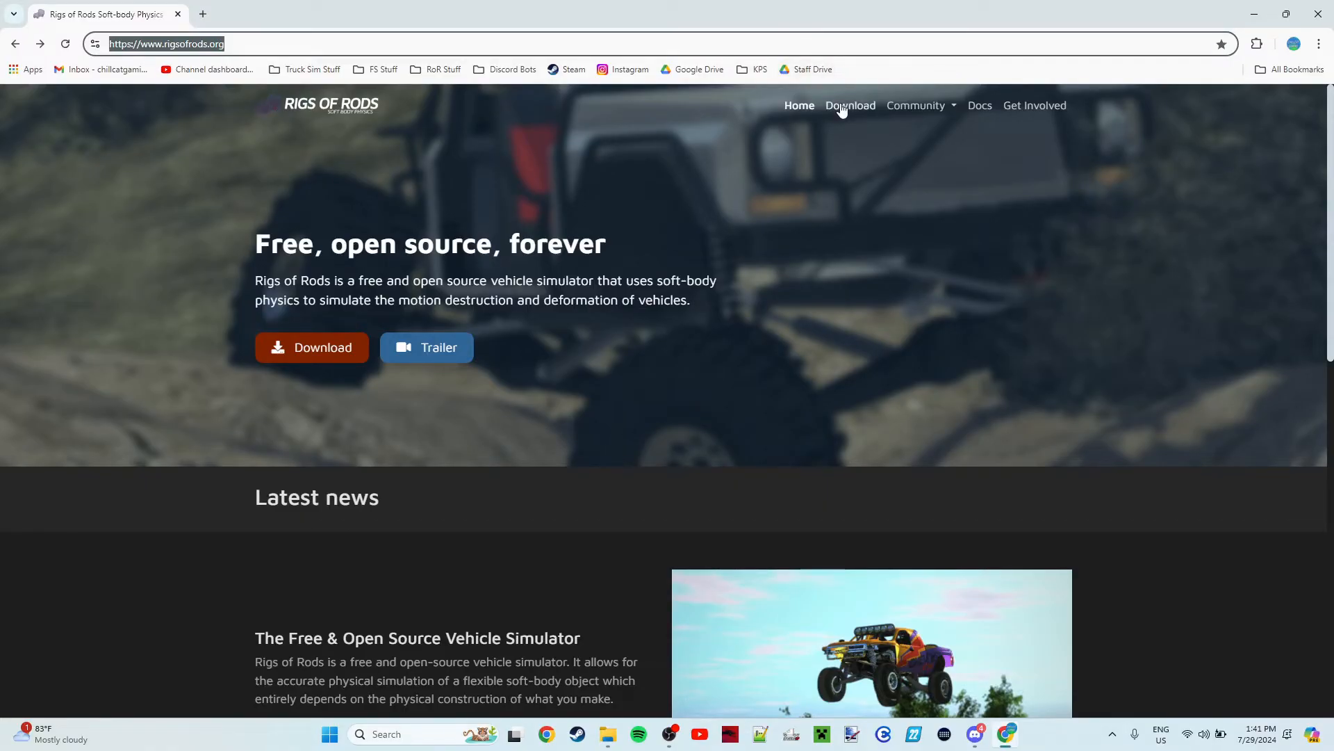
click(849, 105)
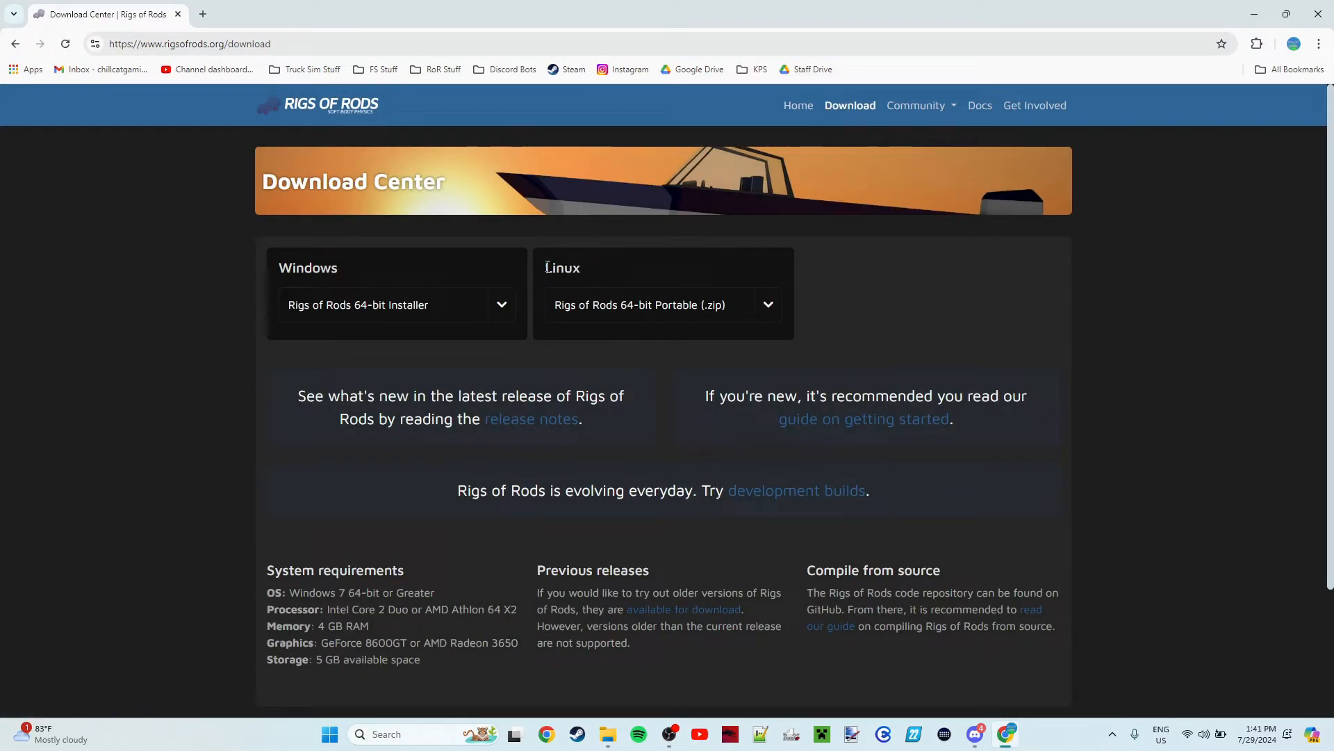
mouse_move(517, 274)
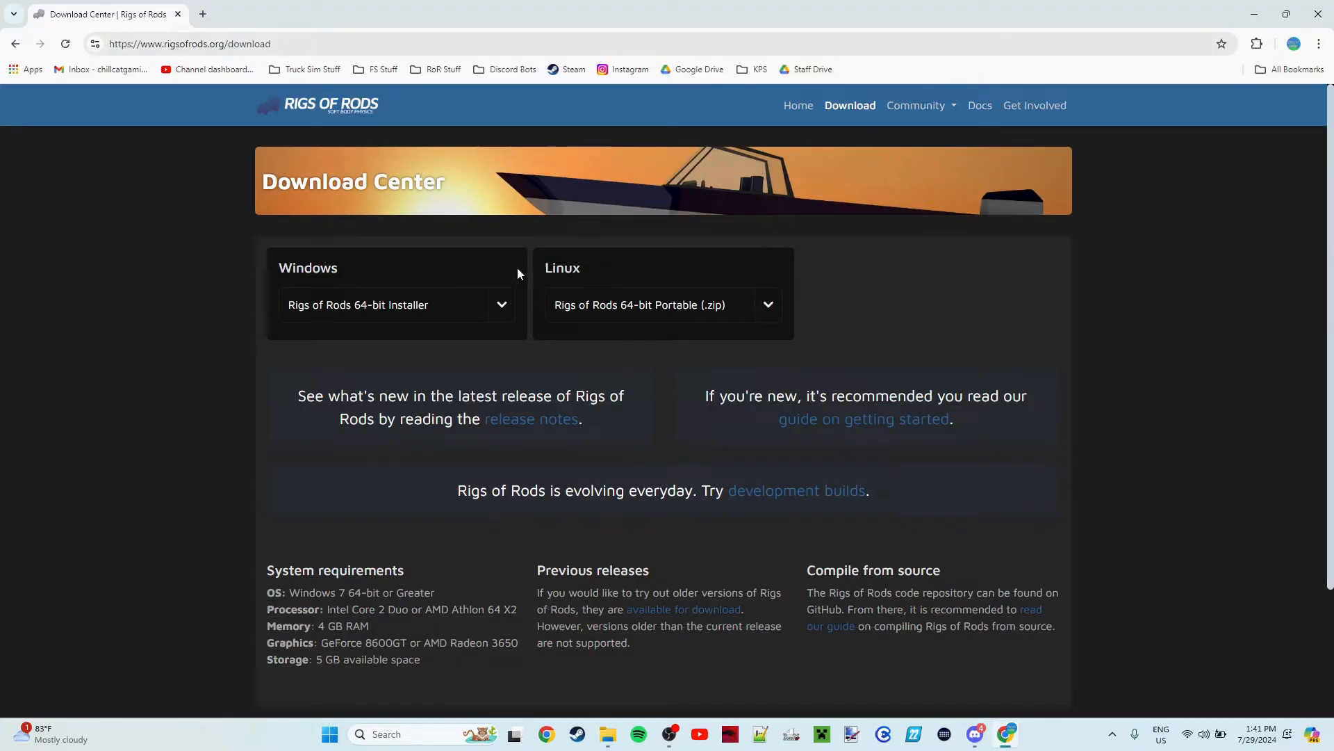
mouse_move(456, 274)
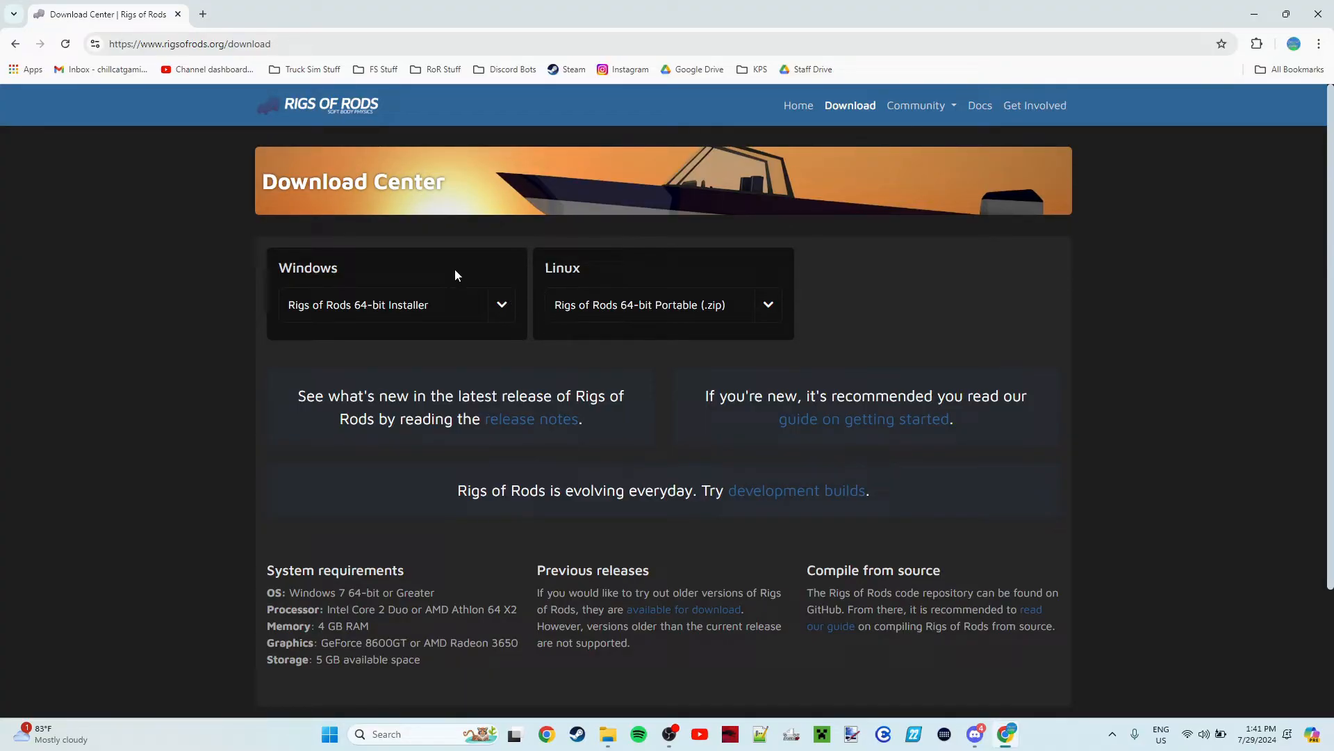
mouse_move(620, 271)
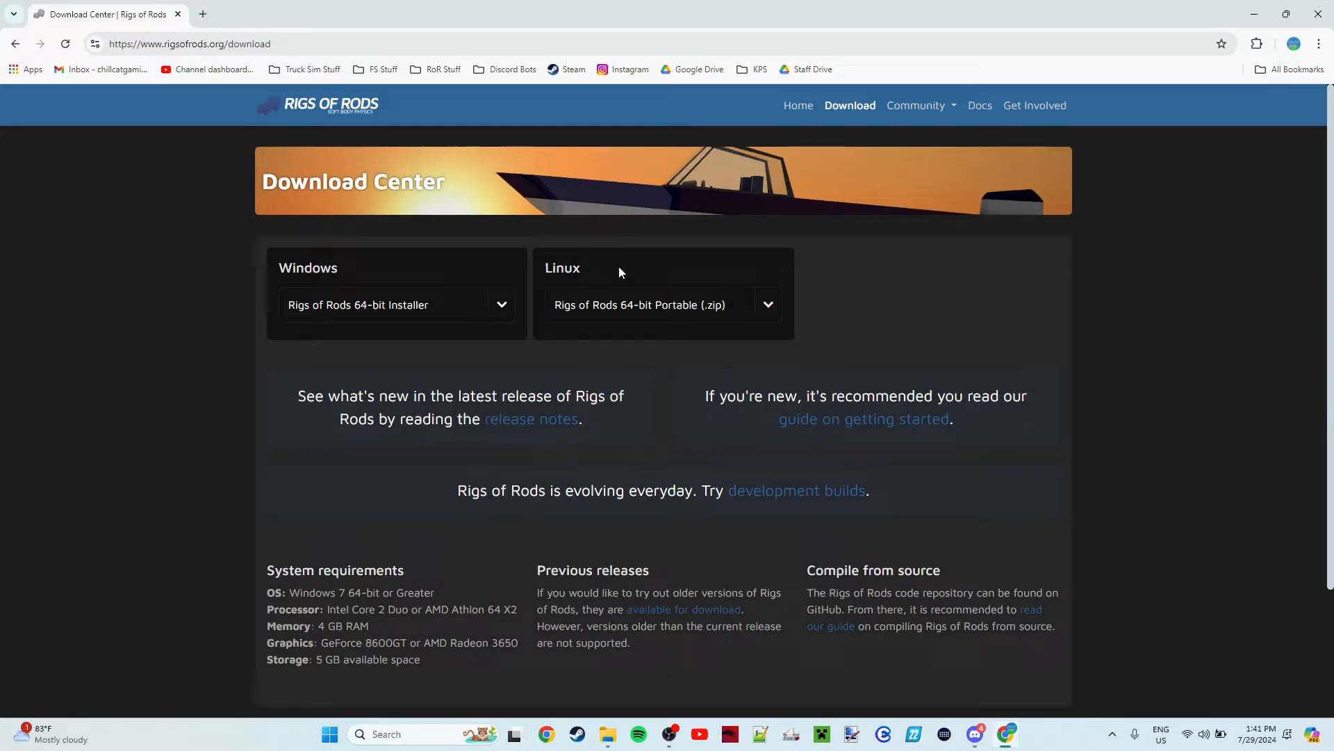
mouse_move(593, 260)
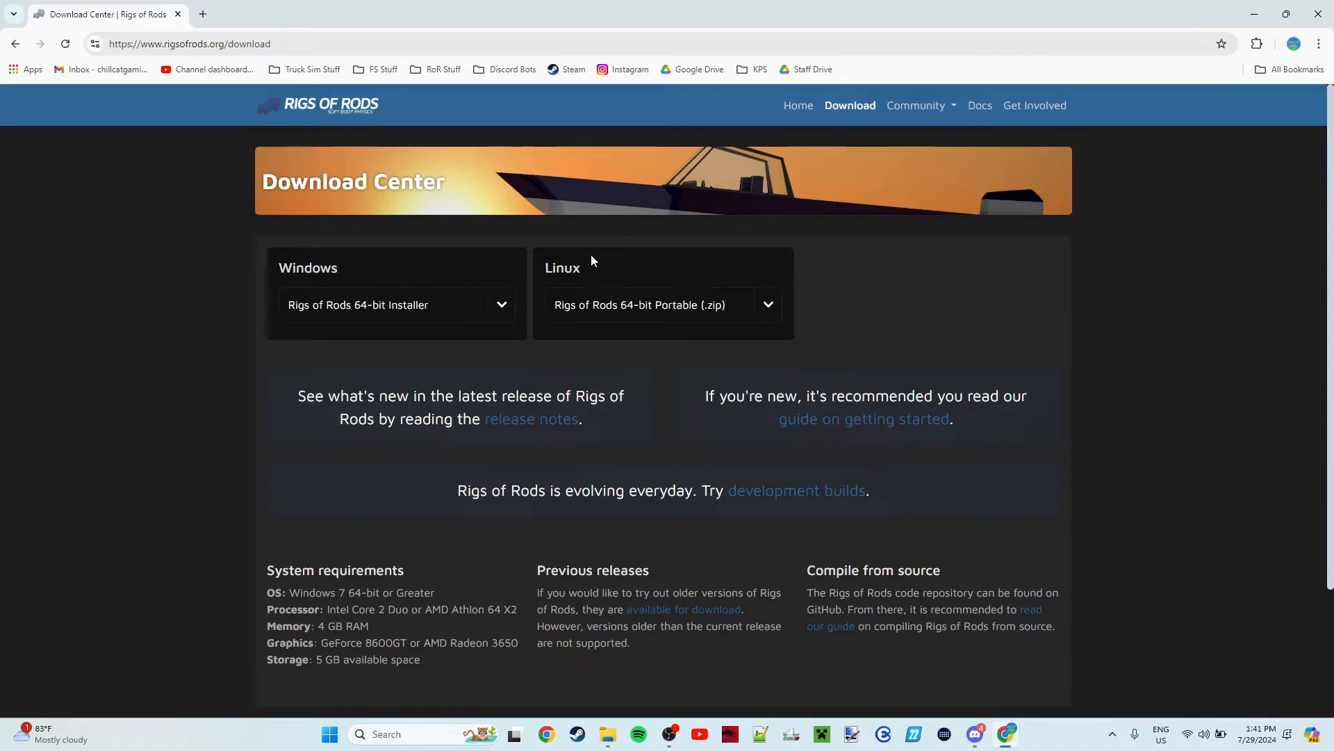
mouse_move(517, 282)
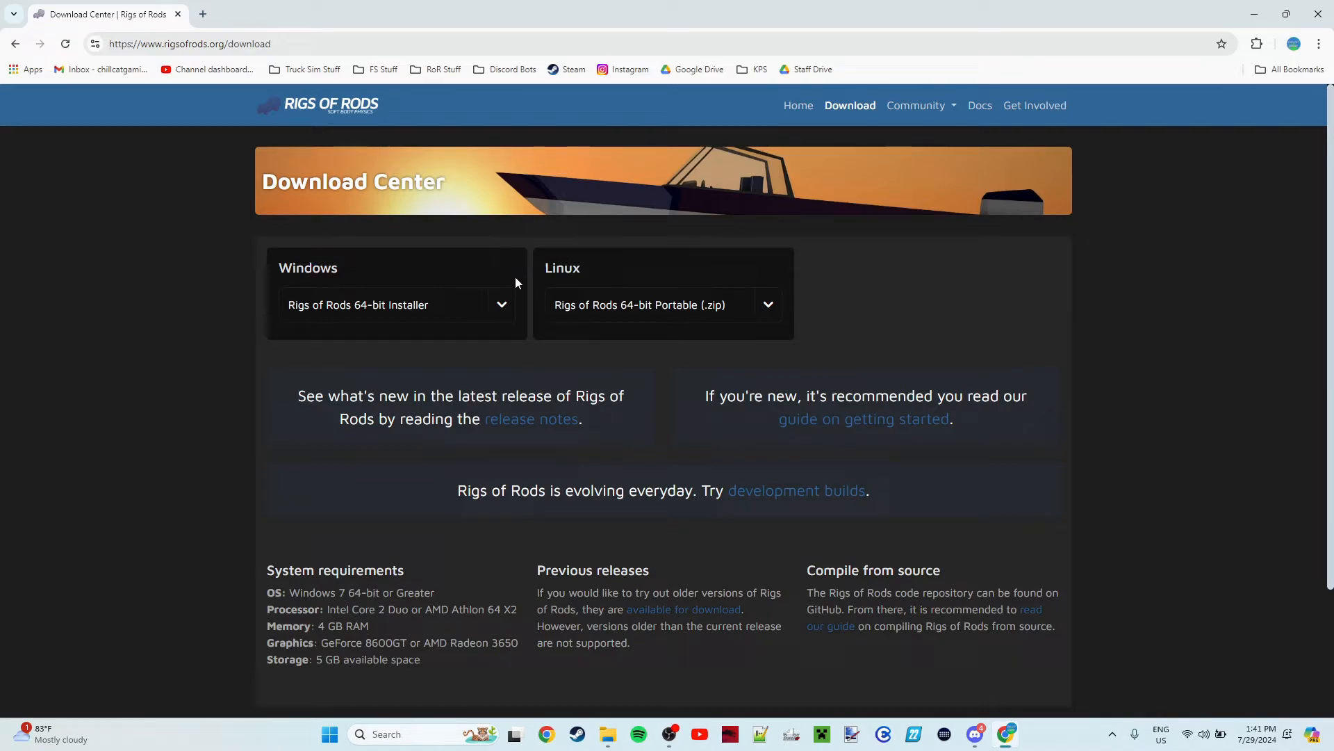
click(502, 305)
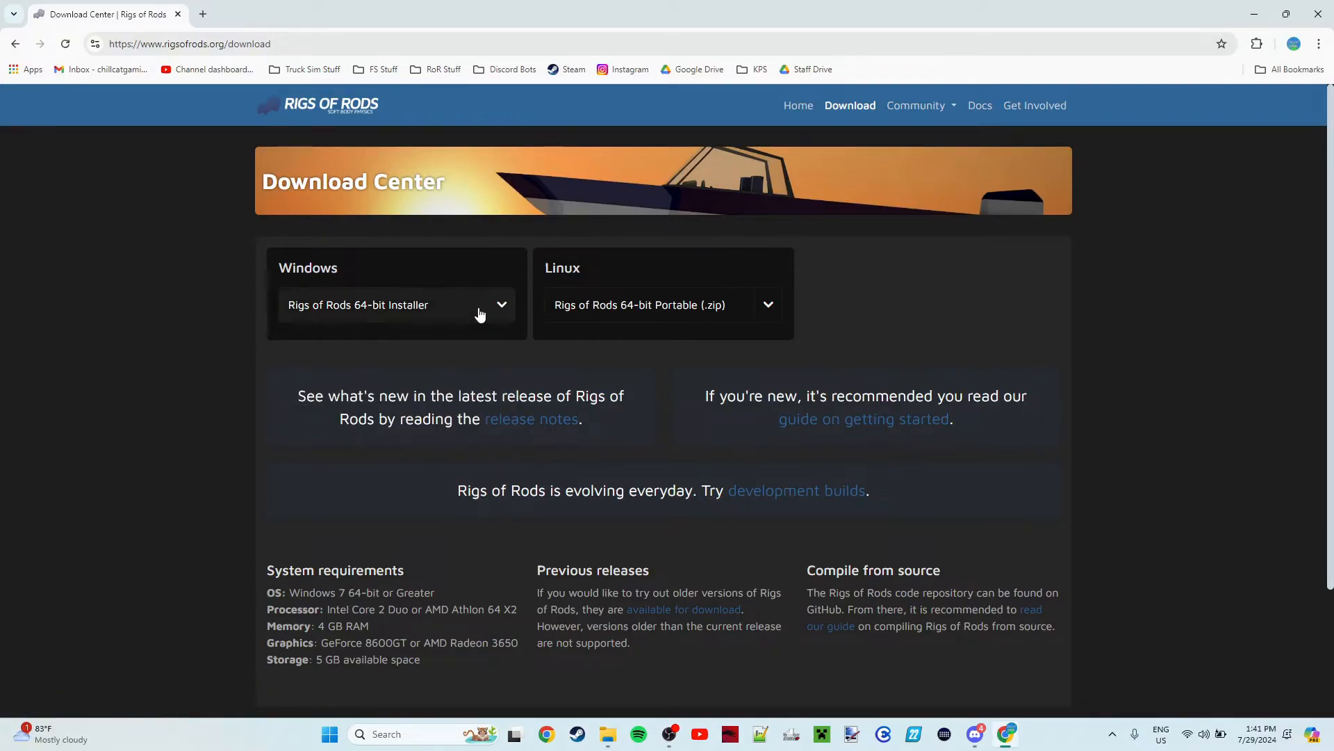
Download RoR_2022.12_Setup.exe (about 234 MB) via SourceForge and check it in Downloads.
click(357, 305)
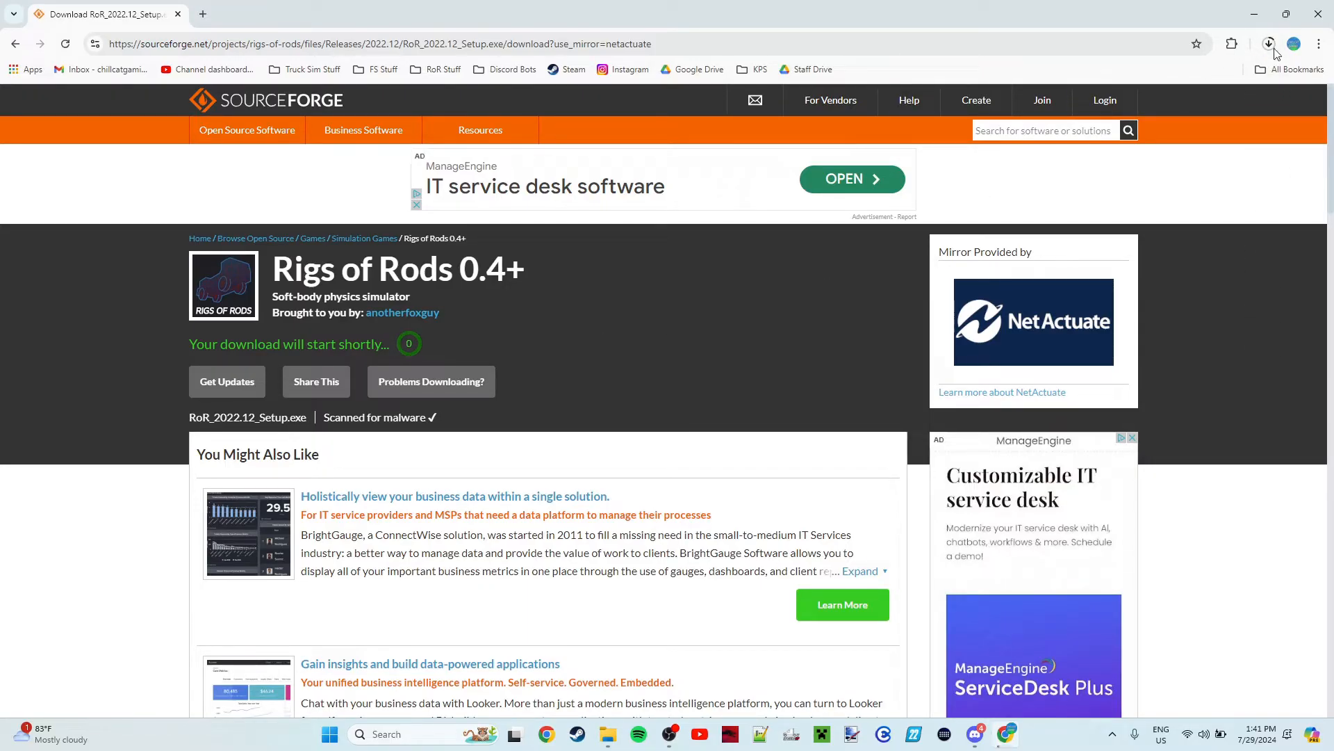
click(1267, 43)
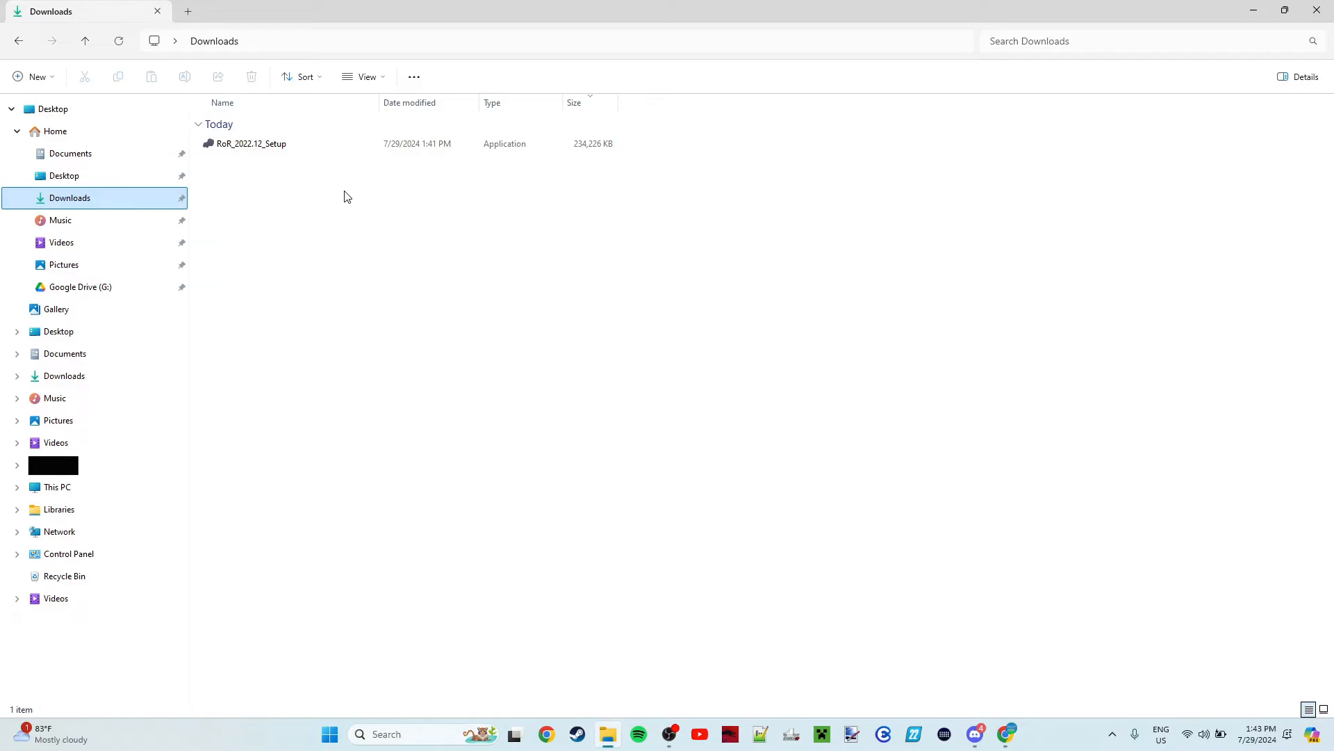
Run RoR_2022.12_Setup from the Downloads folder, reaching the language prompt.
click(251, 143)
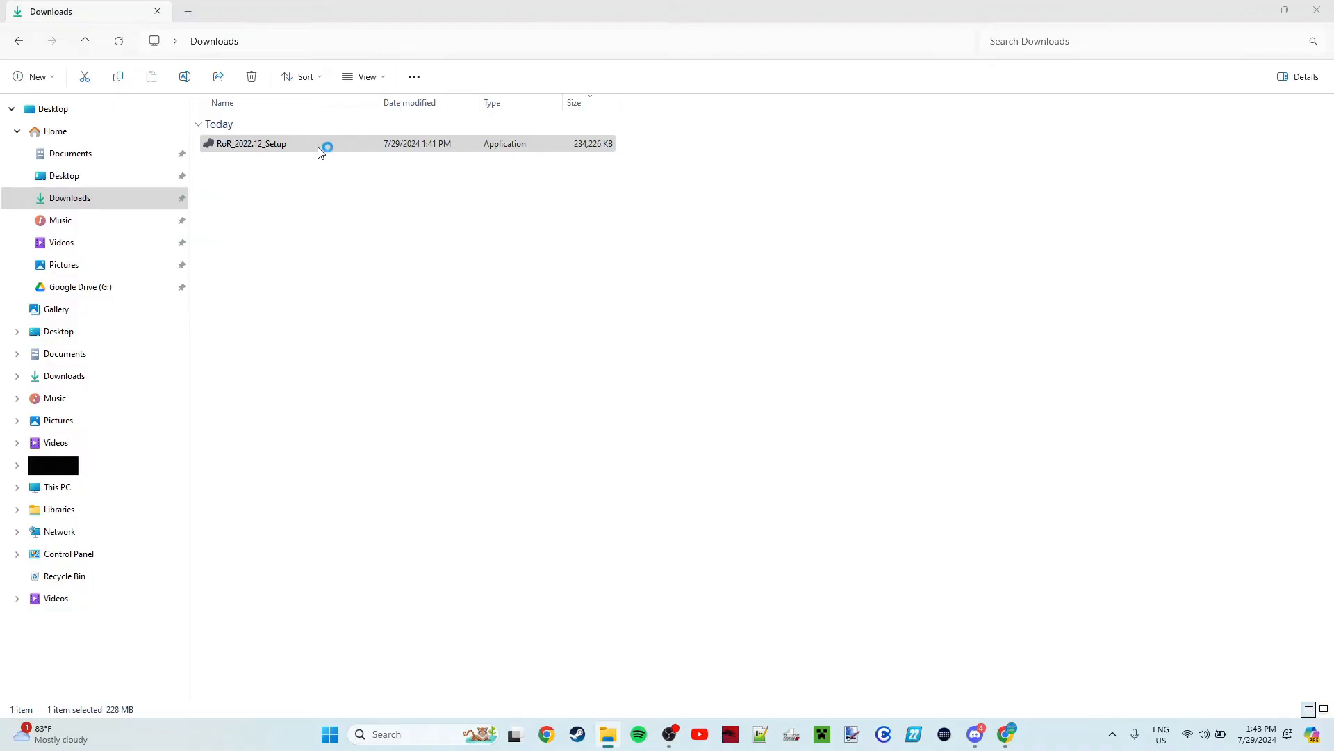
mouse_move(359, 189)
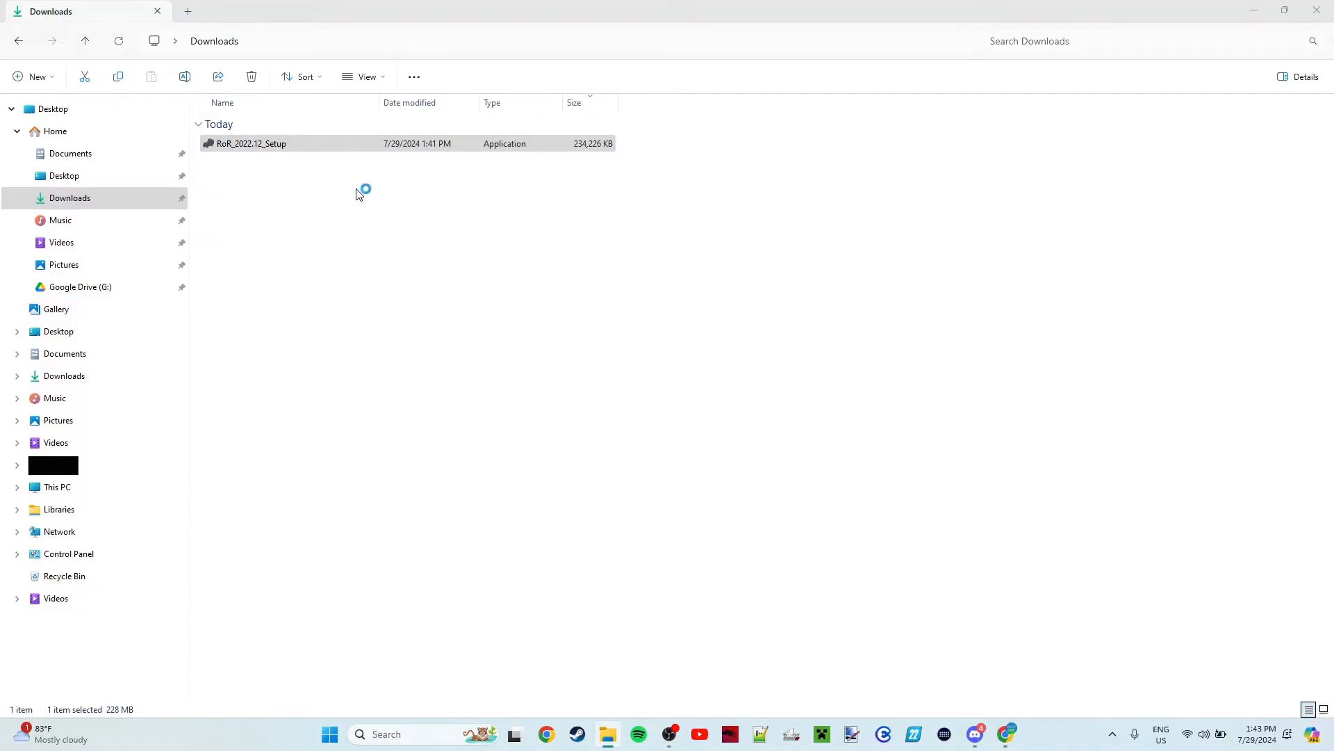
mouse_move(381, 223)
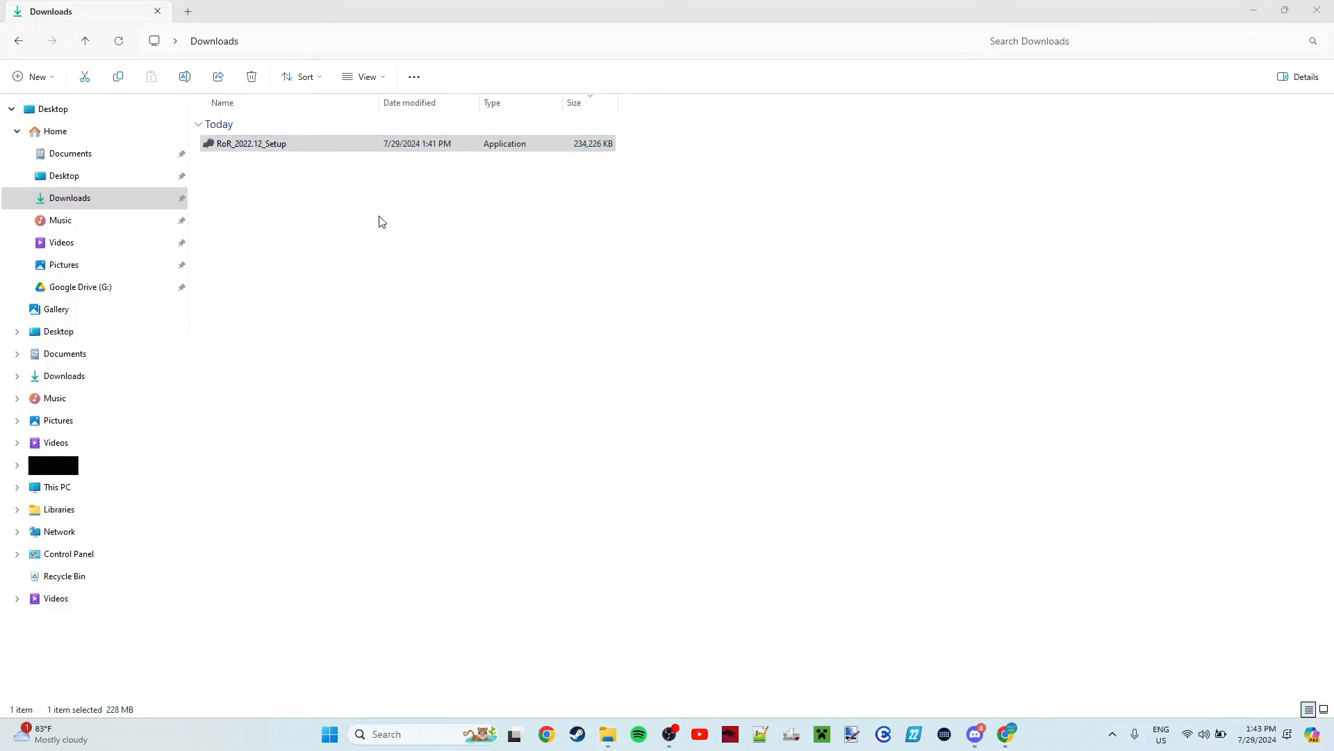
mouse_move(417, 260)
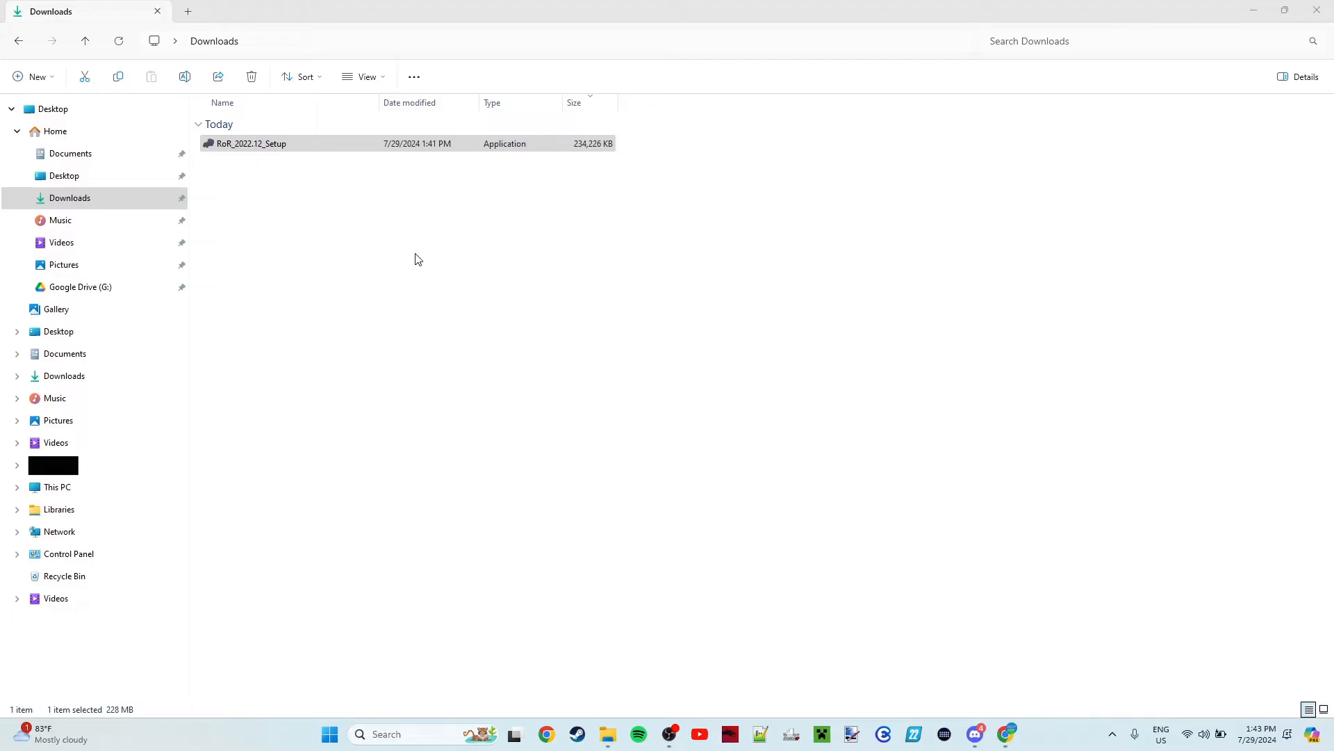
double_click(252, 143)
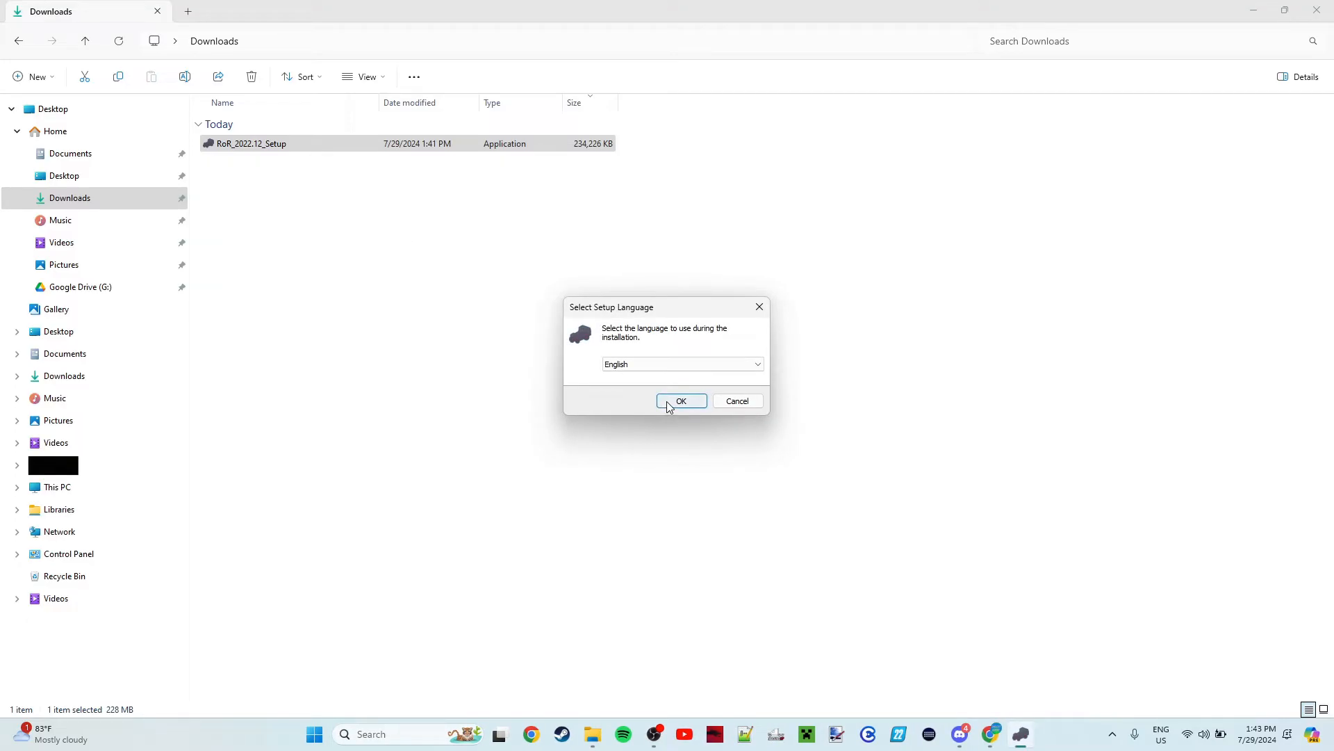
Proceed in English through welcome and license, keeping C:\Program Files\Rigs of Rods as destination.
click(681, 400)
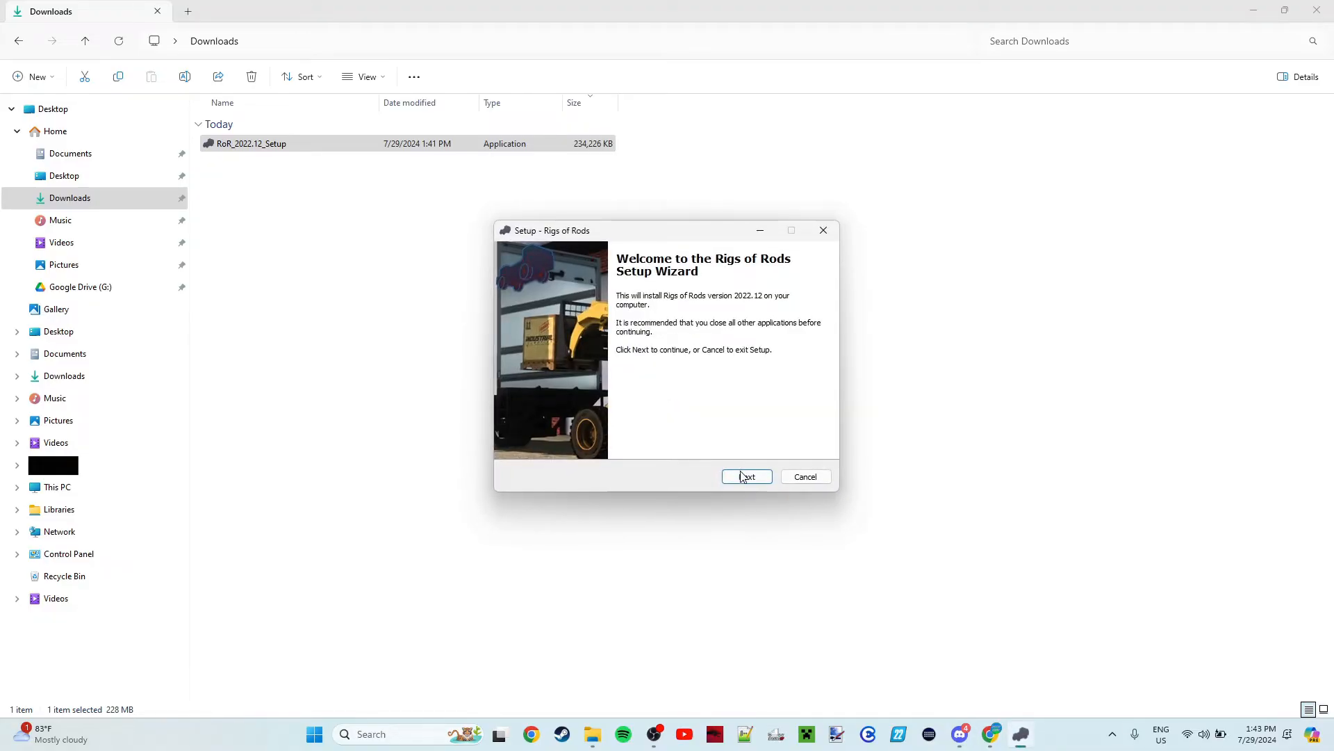
click(746, 477)
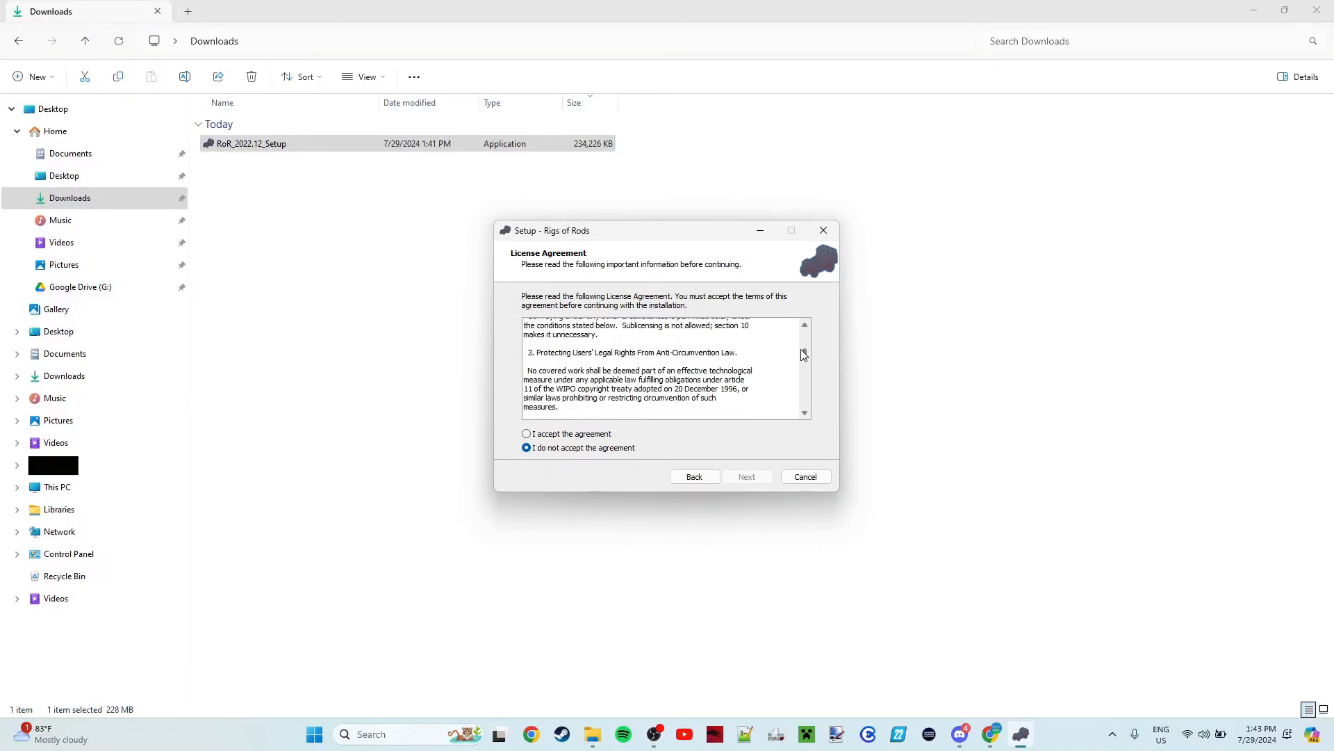
scroll(down, 3)
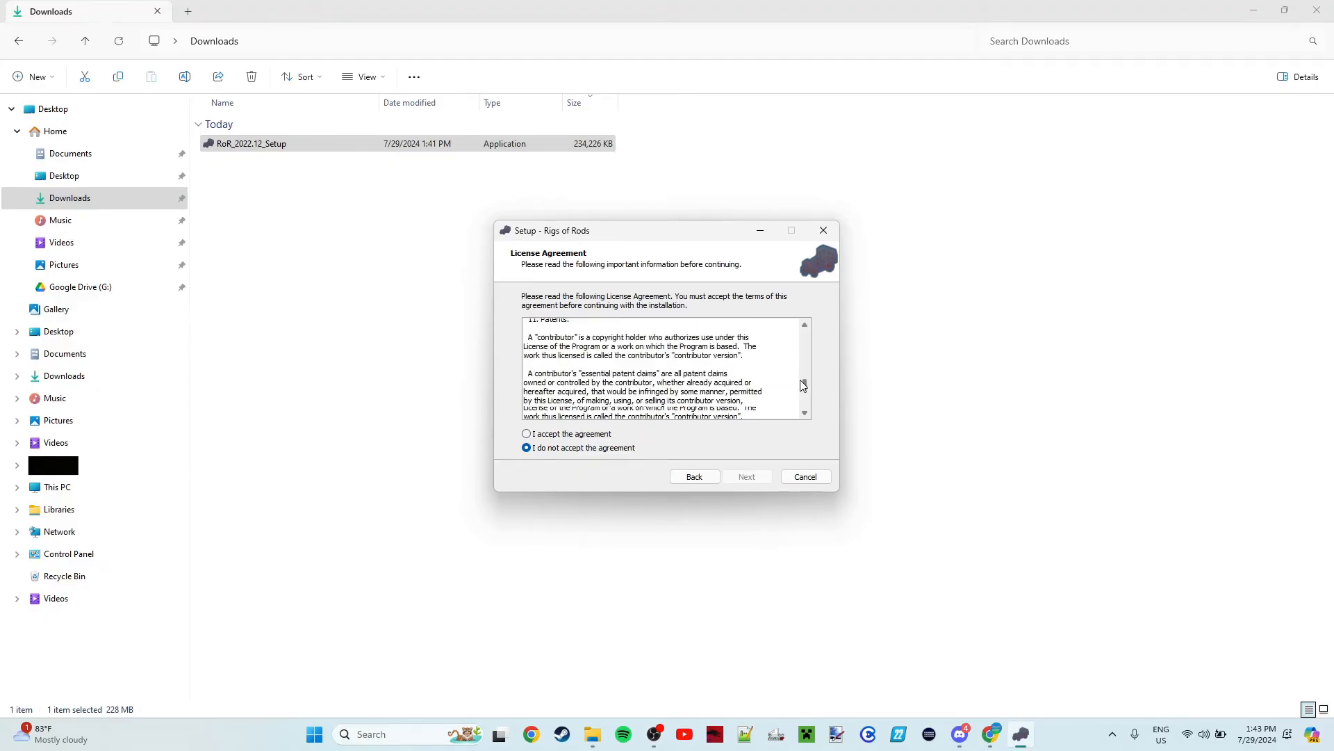
scroll(down, 3)
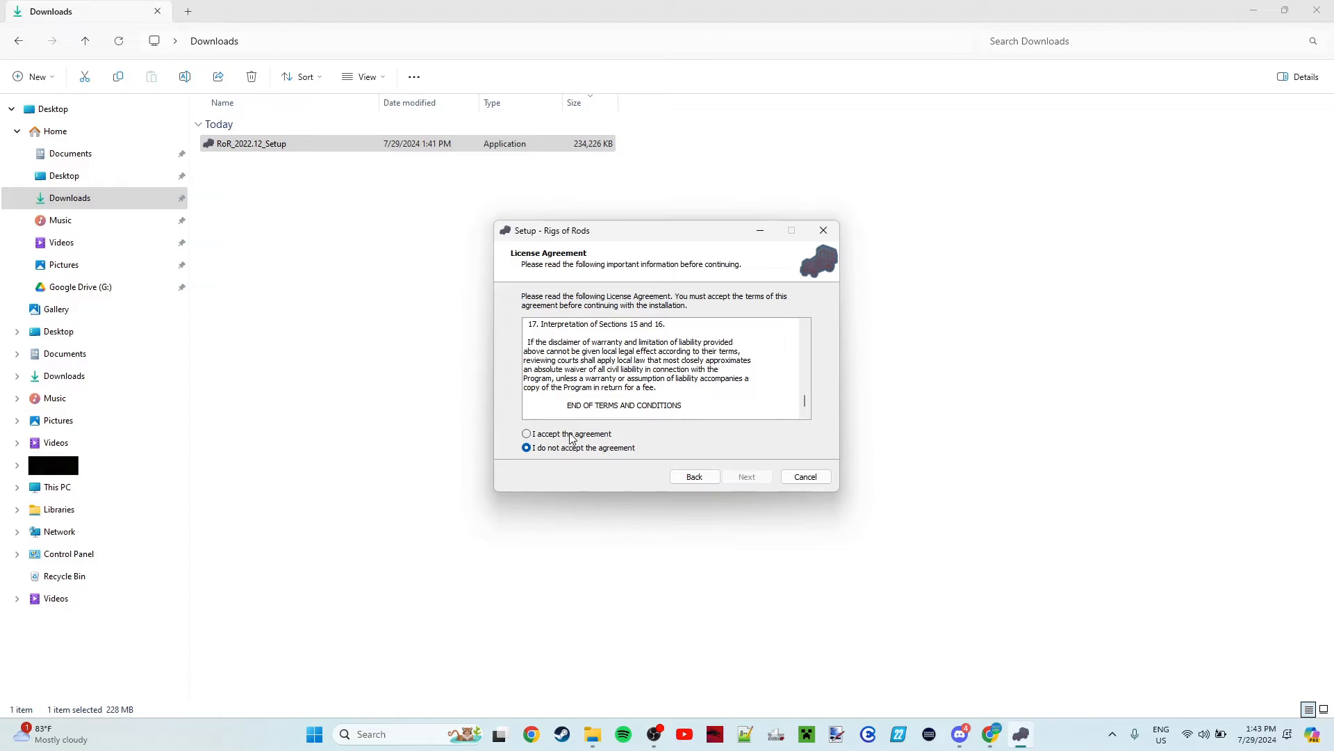
click(747, 477)
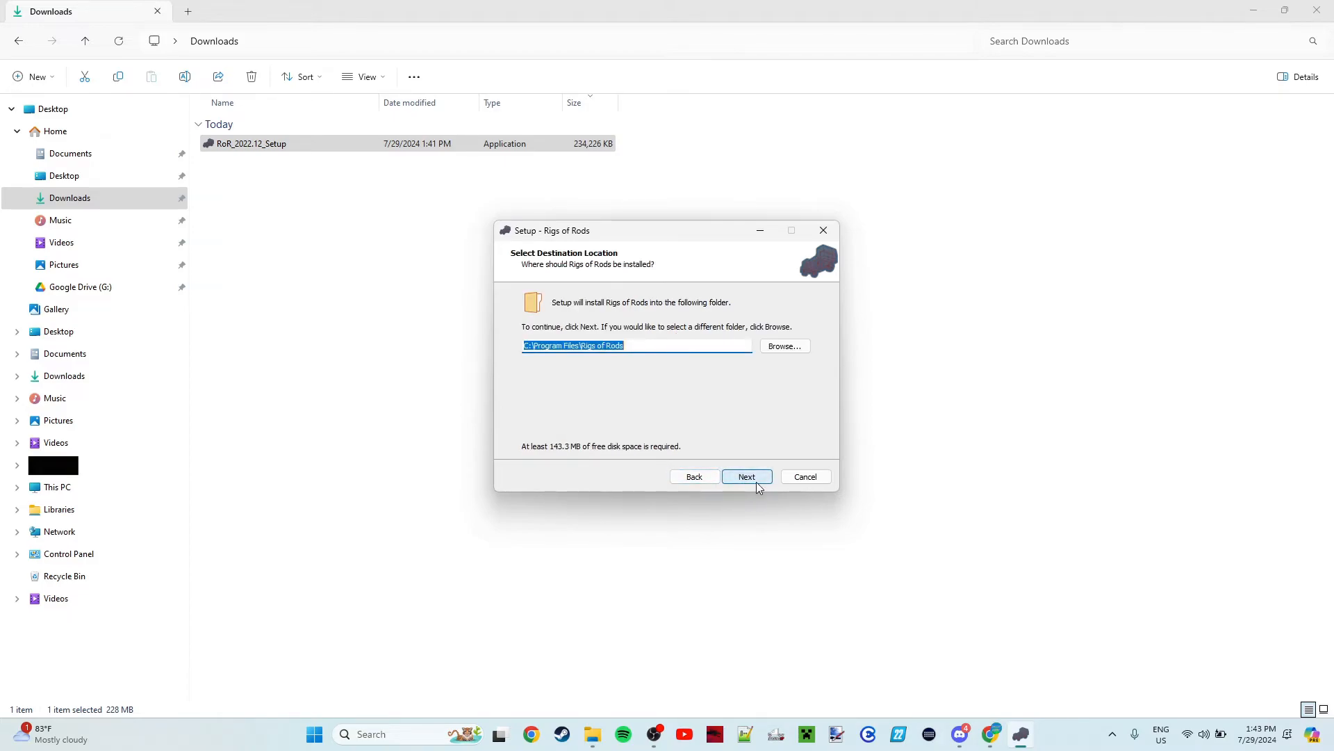
mouse_move(610, 361)
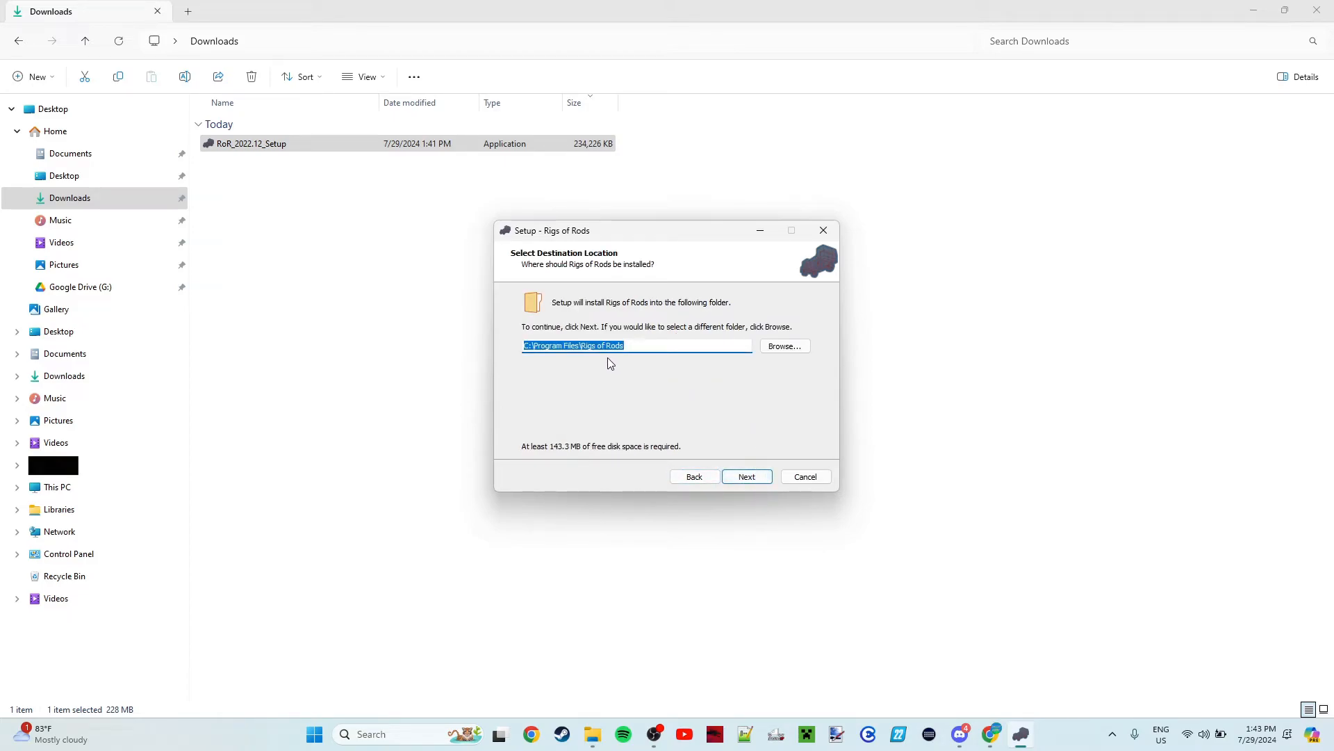
mouse_move(723, 344)
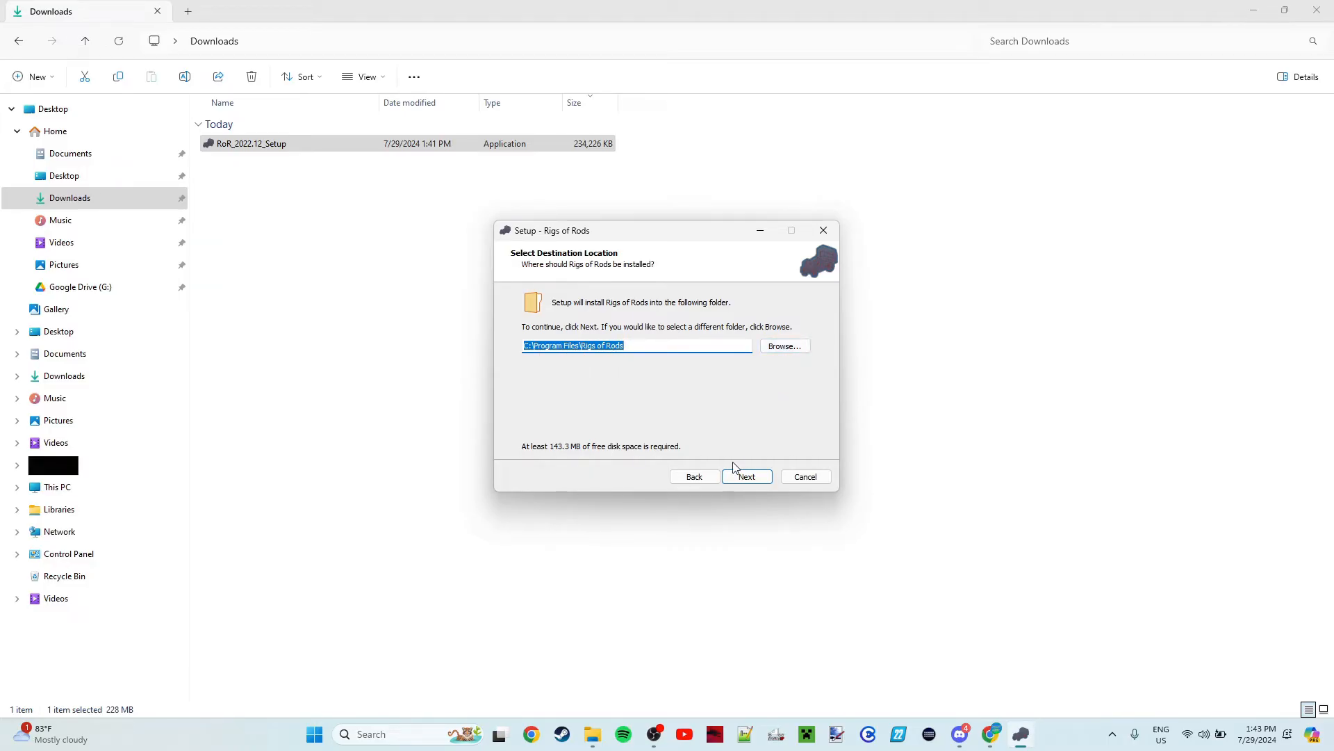
click(746, 475)
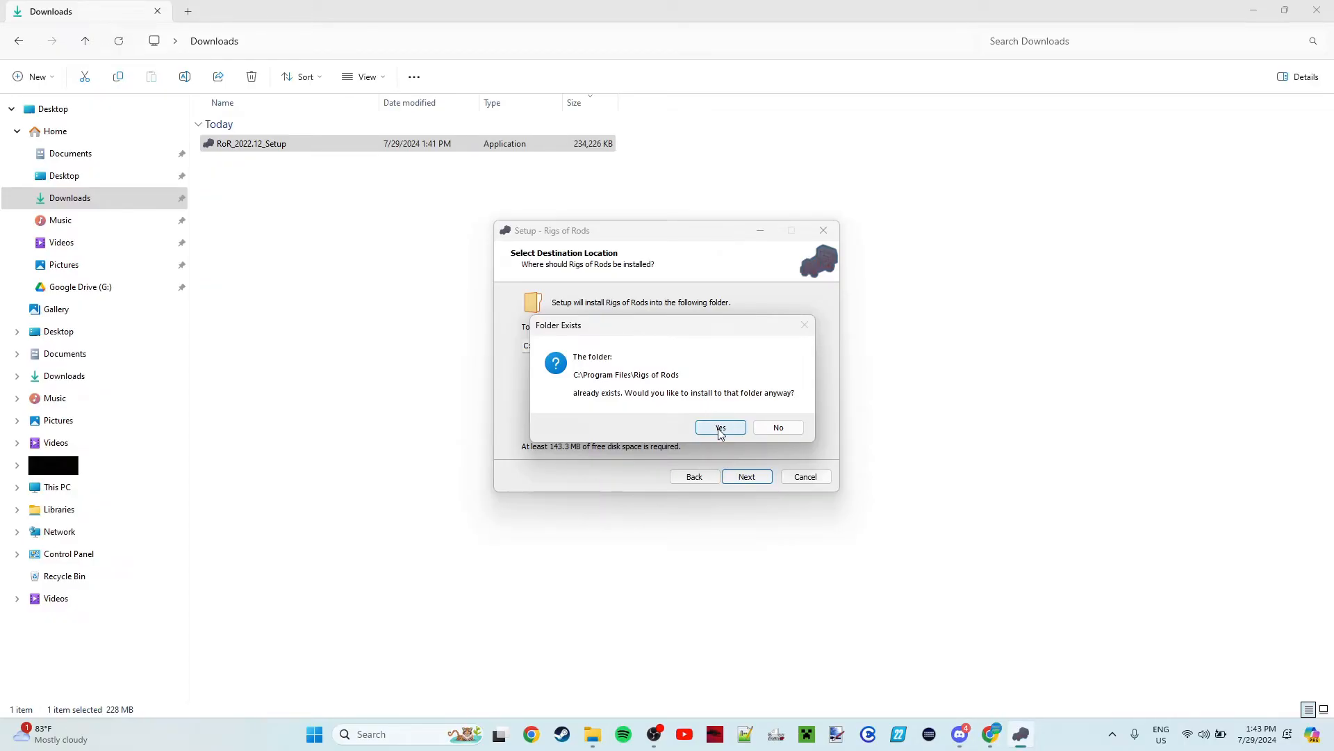
Install into the existing folder with Full installation and default shortcut and runtime tasks.
click(720, 427)
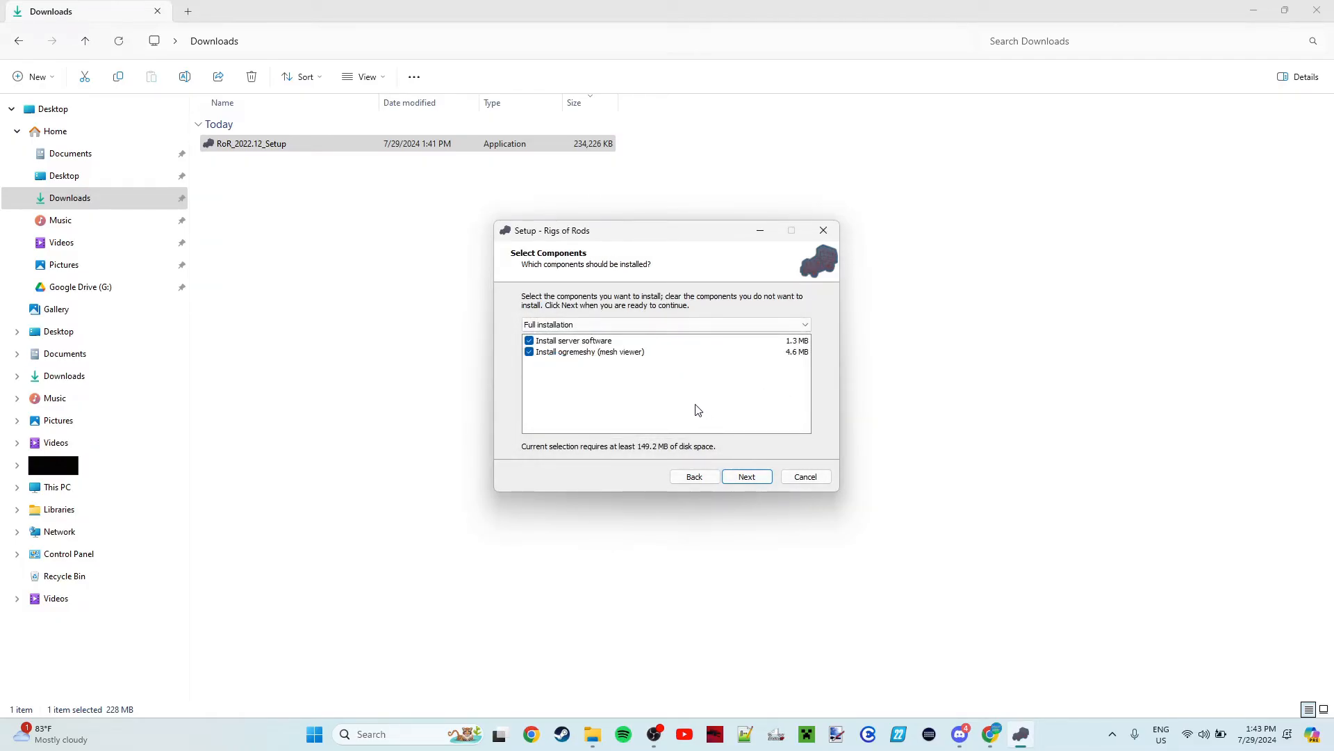
click(665, 324)
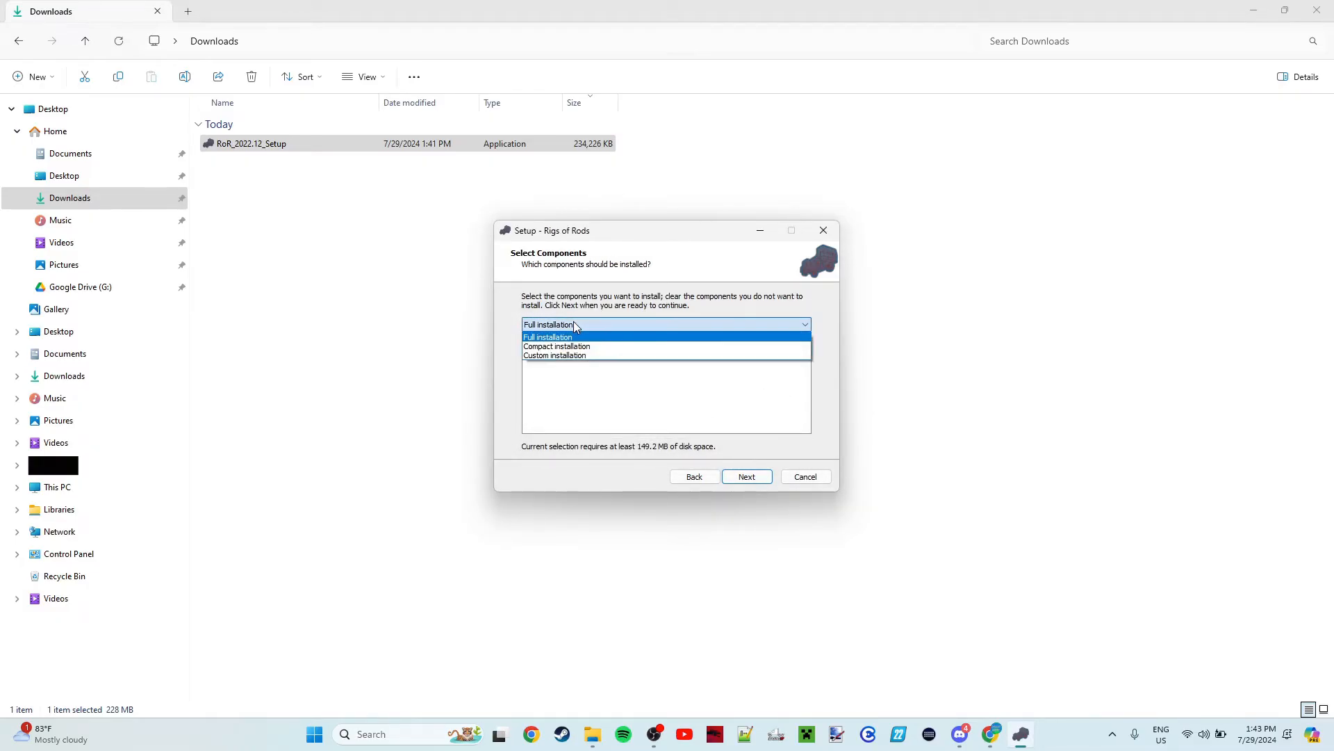
mouse_move(556, 346)
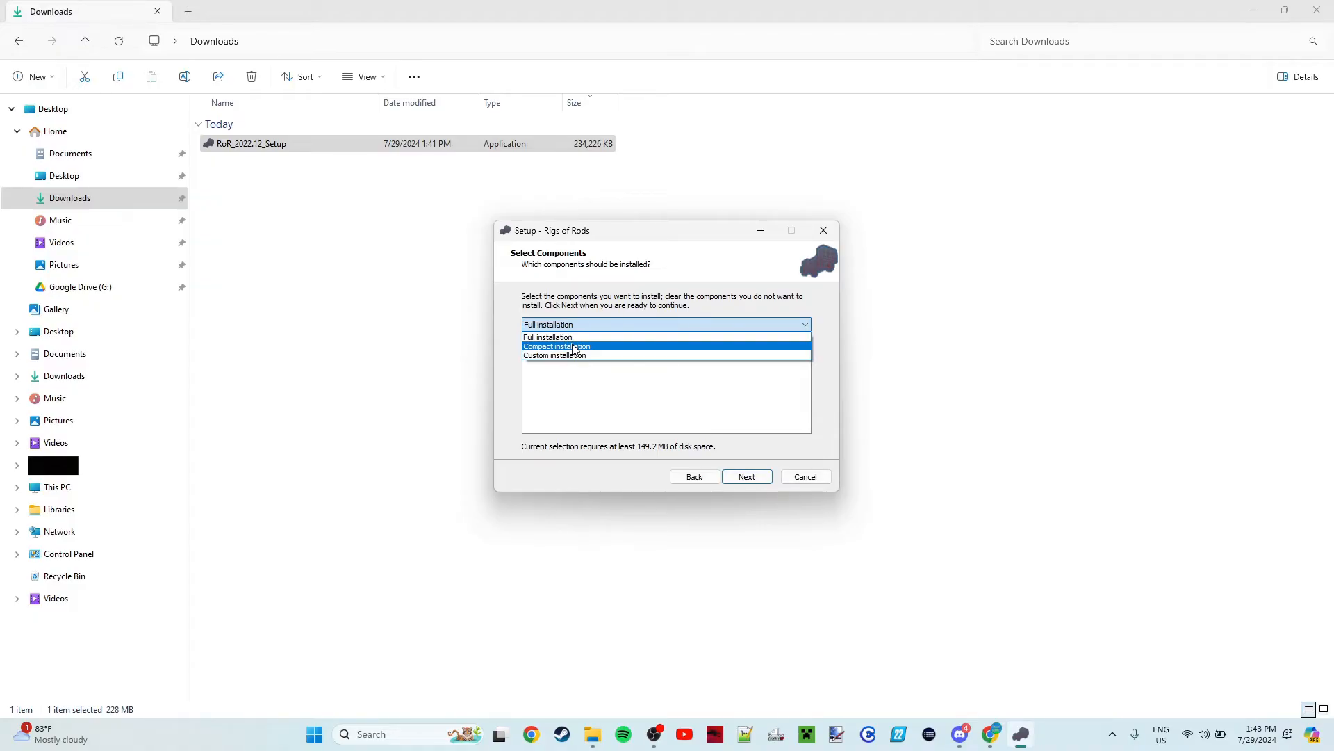
mouse_move(571, 355)
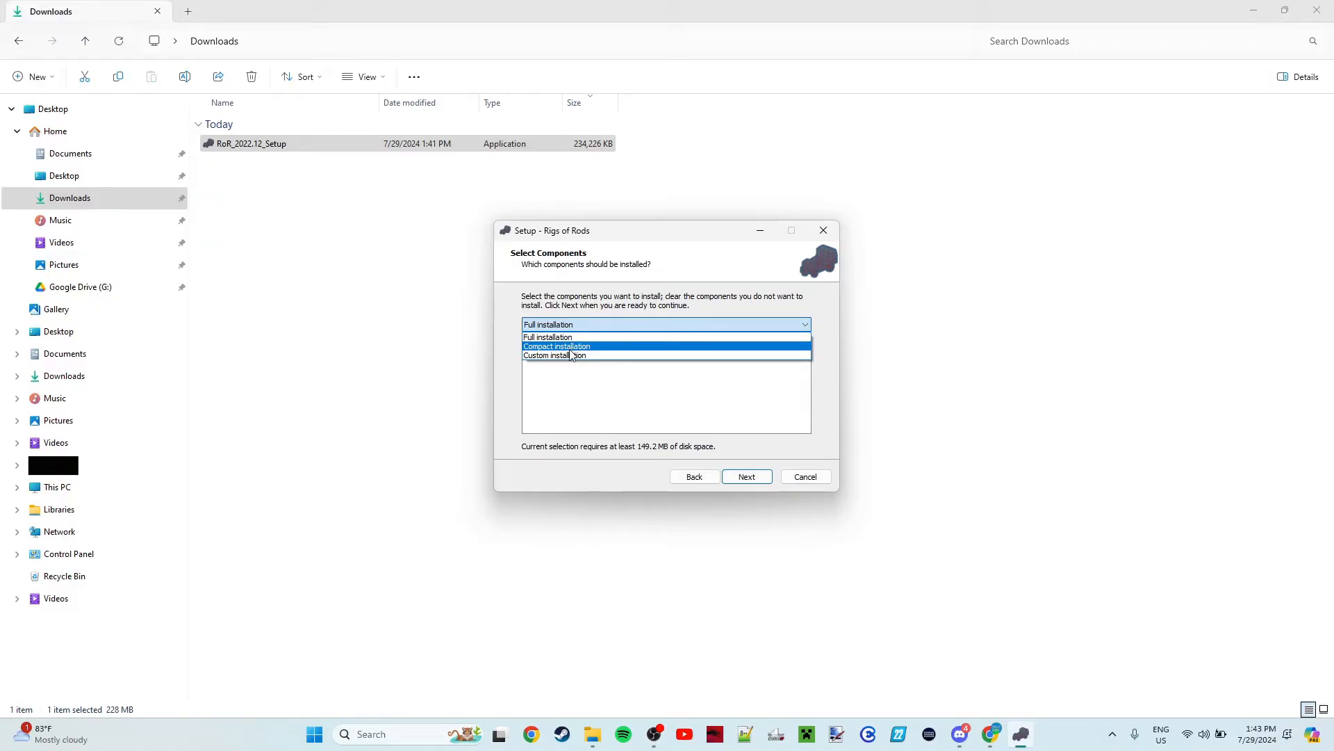
click(555, 355)
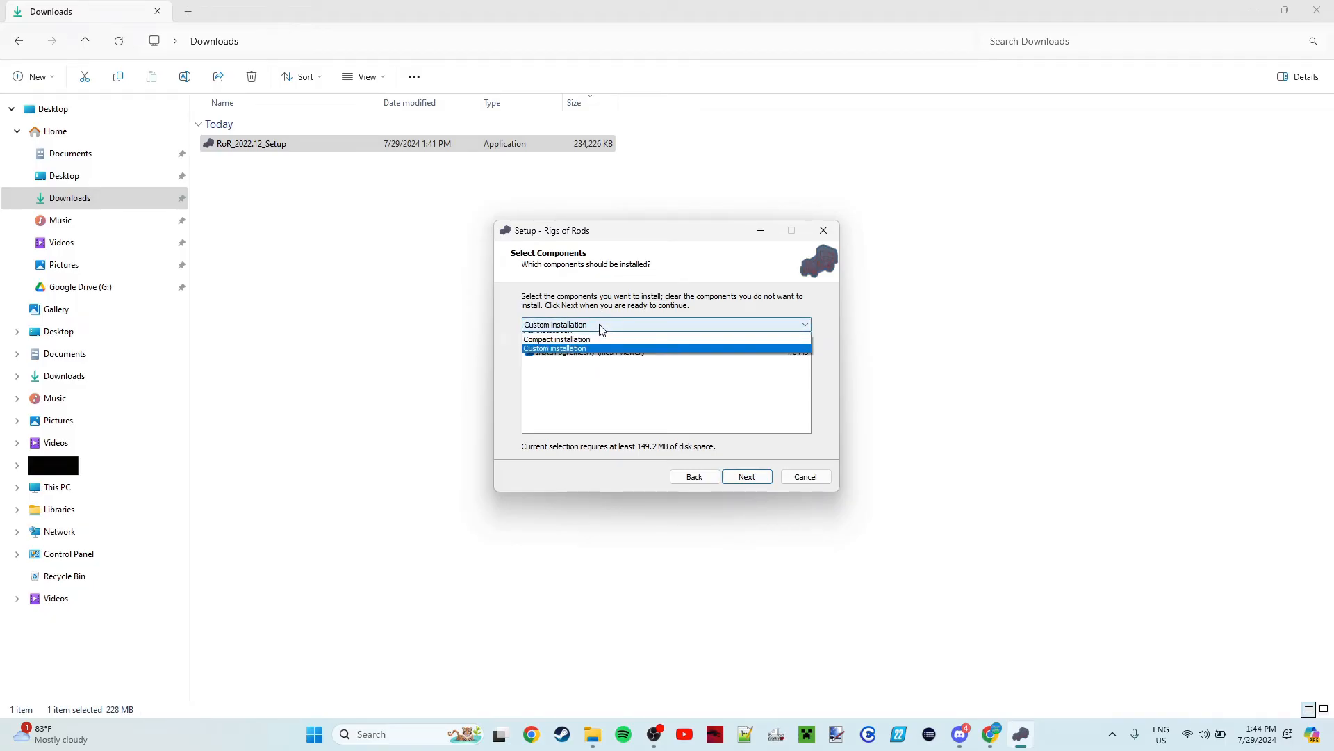
click(553, 331)
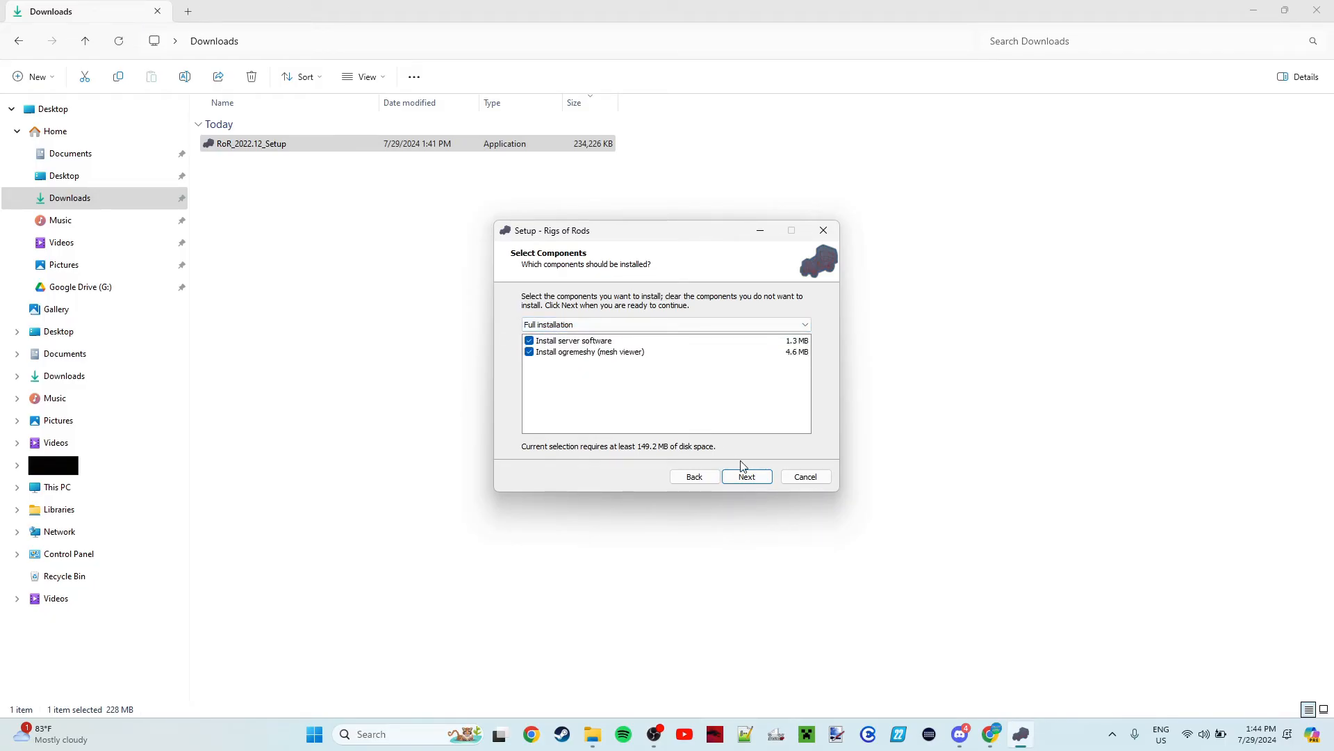
mouse_move(746, 476)
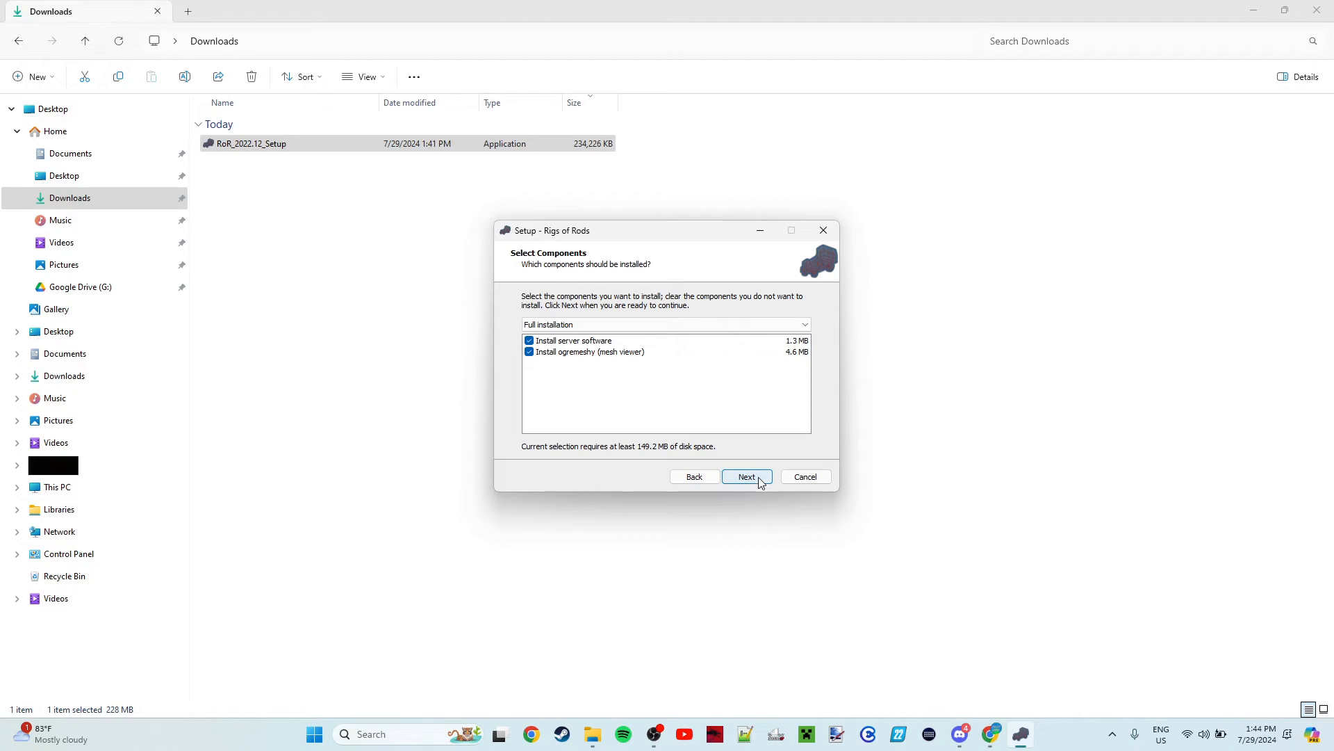
click(746, 475)
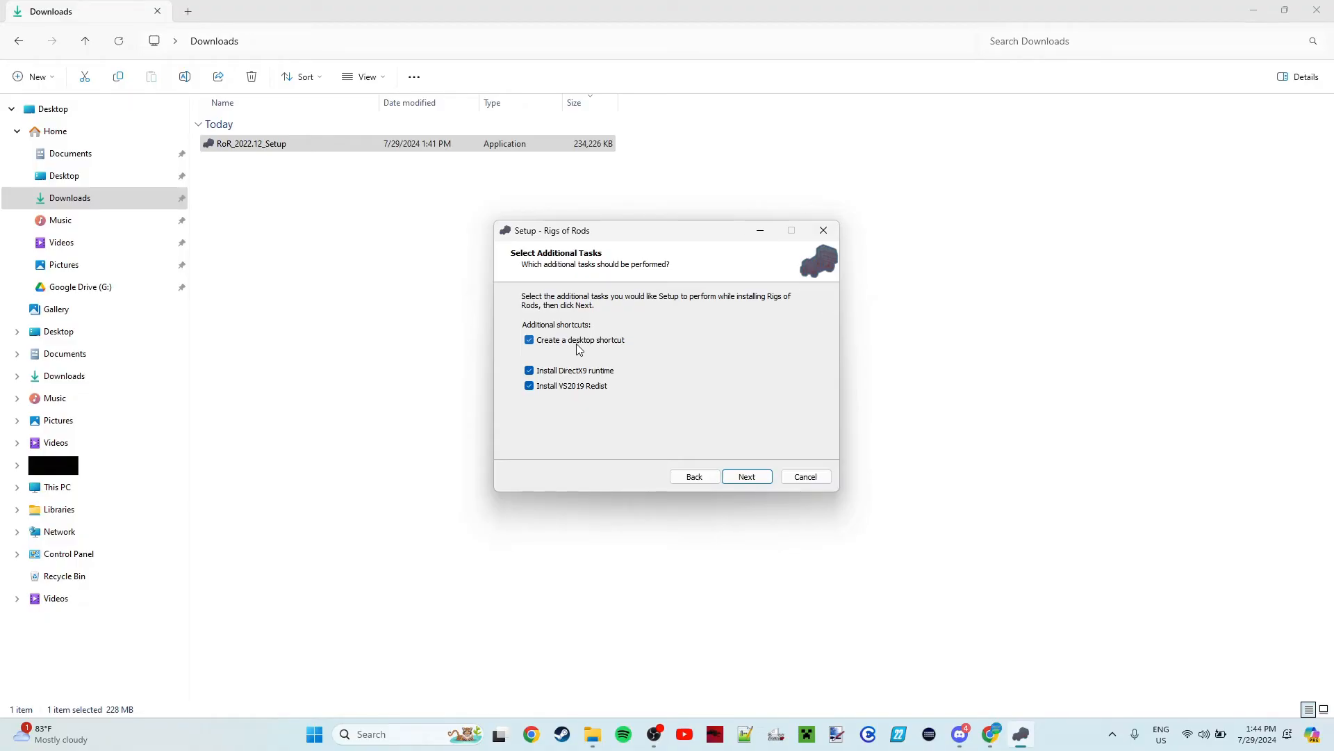
mouse_move(708, 449)
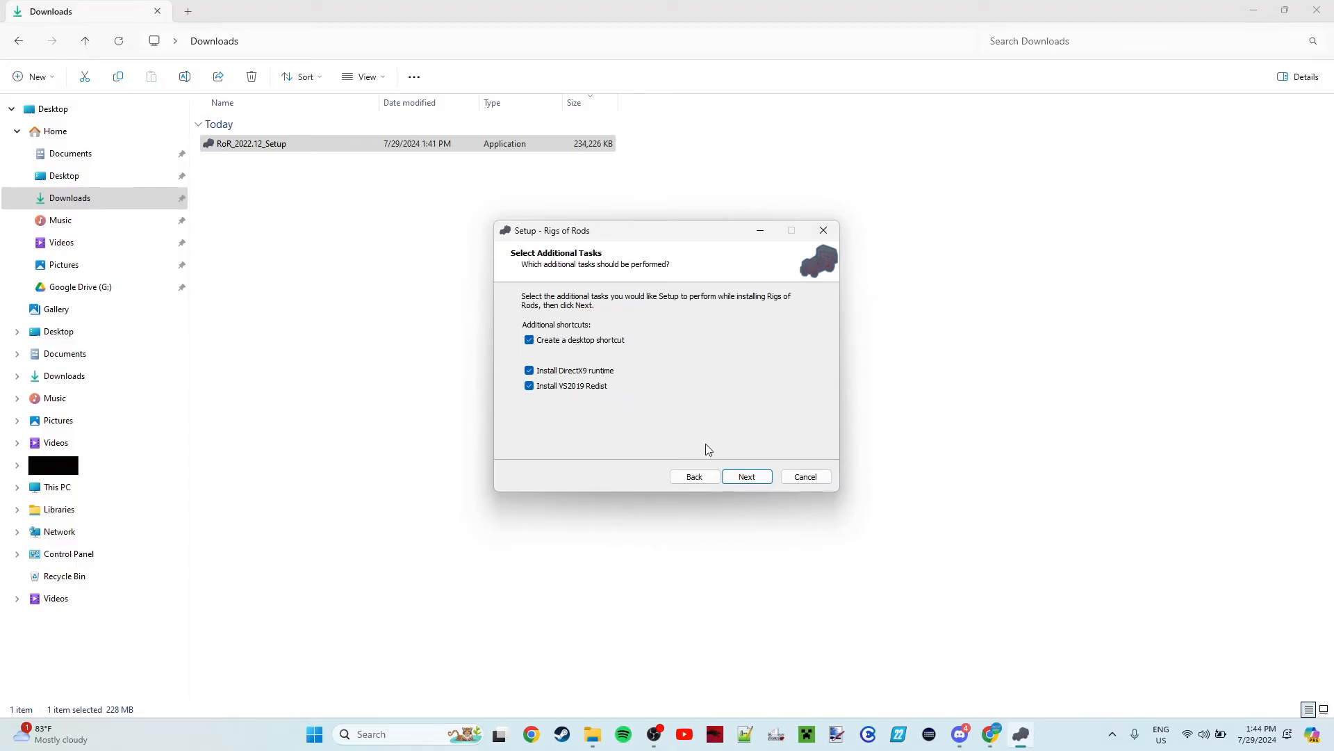
click(746, 477)
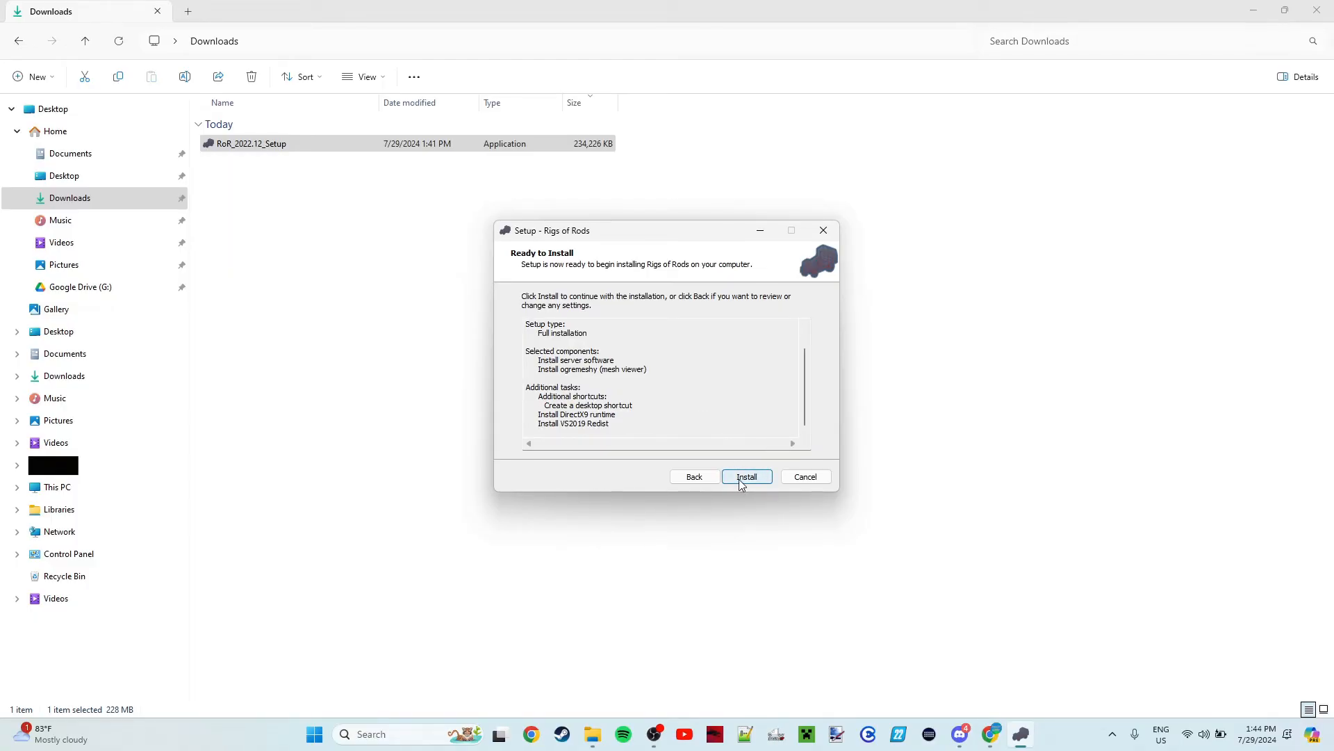
Begin installing Rigs of Rods from the Ready to Install summary.
click(745, 475)
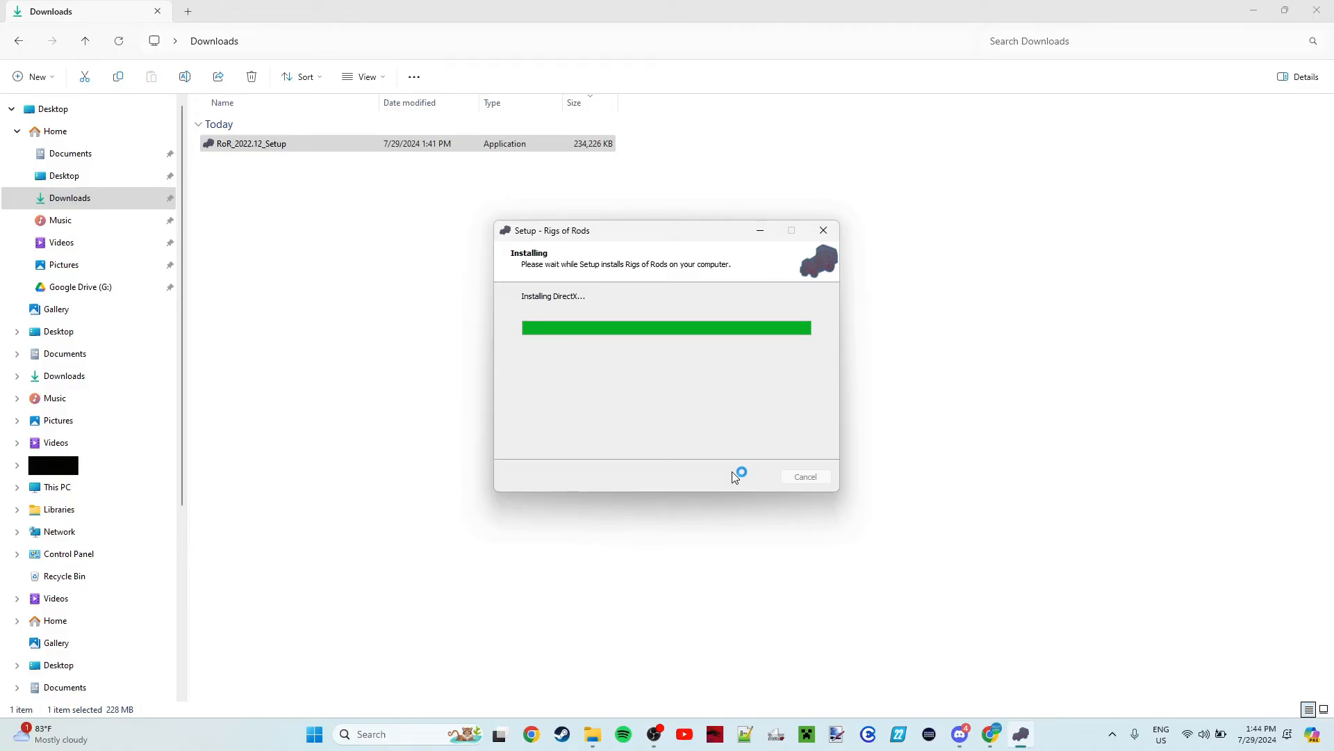
mouse_move(734, 477)
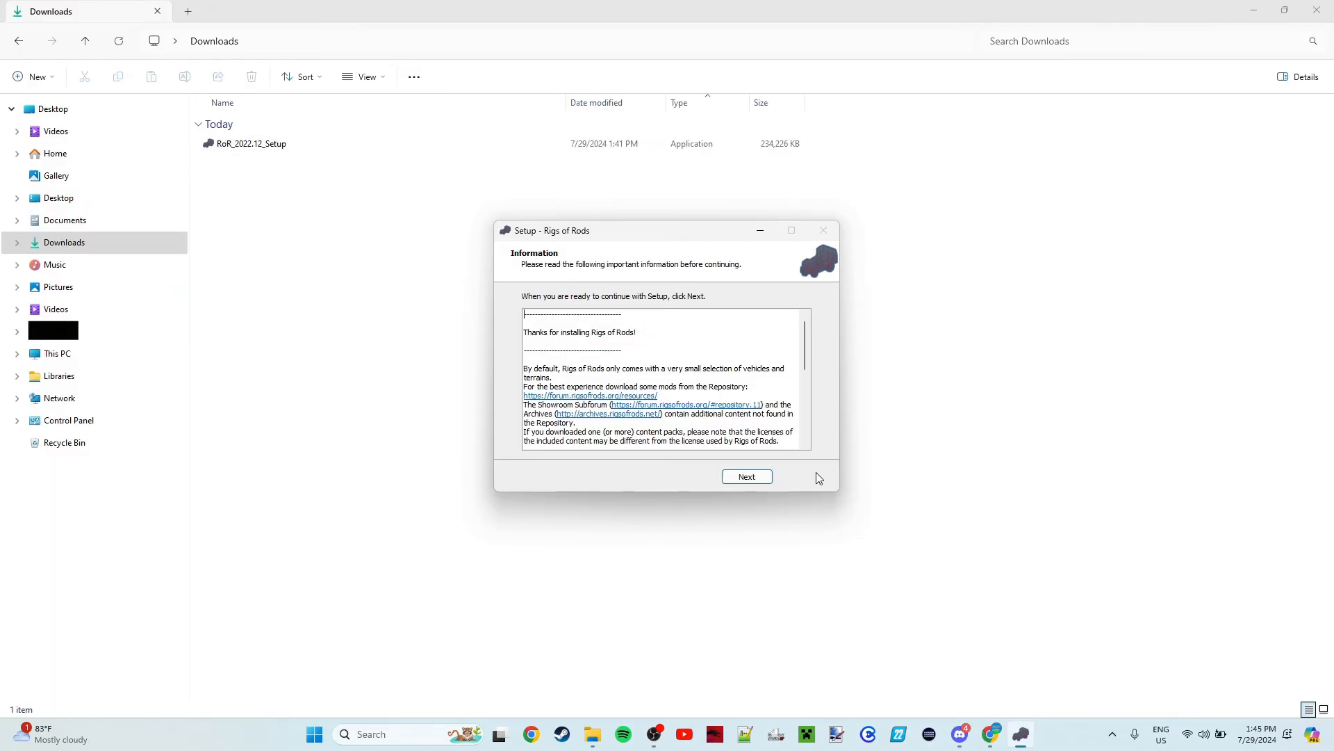
mouse_move(811, 477)
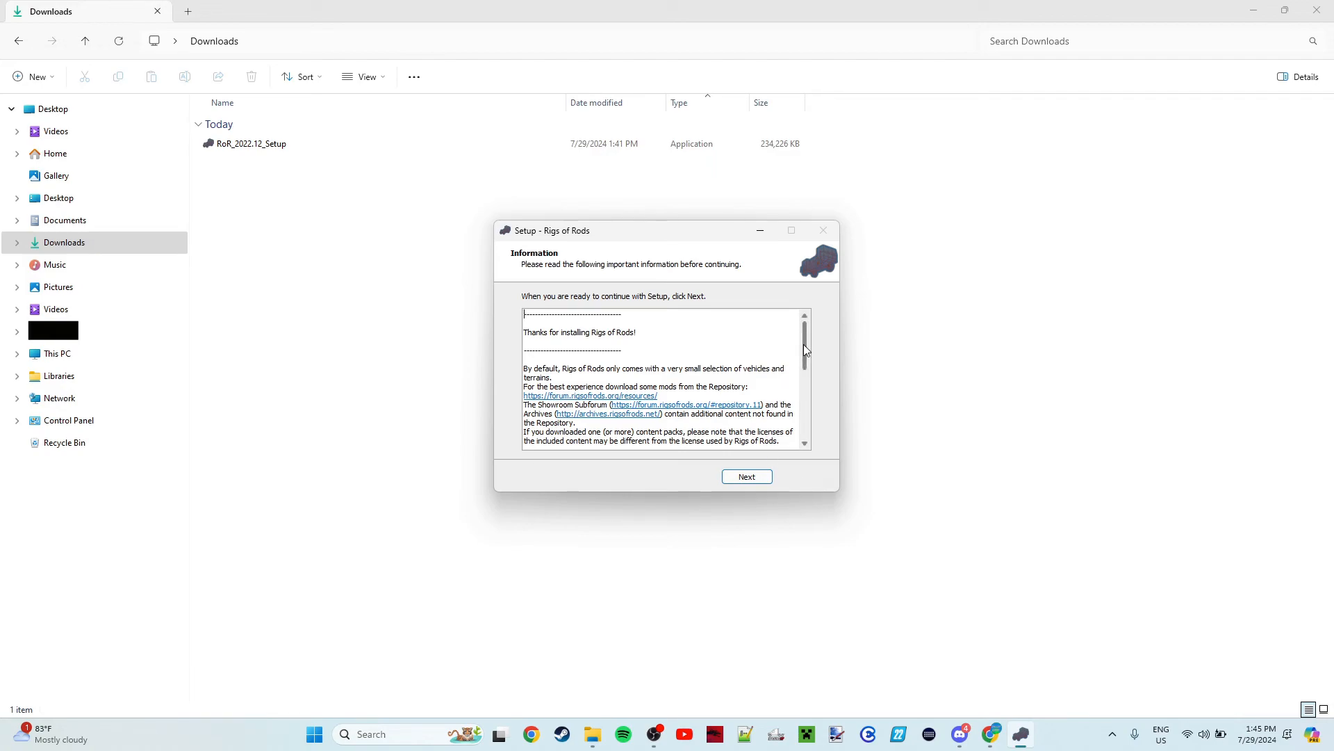
Finish the wizard with 'Launch Rigs of Rods' unchecked, returning to the Downloads folder.
scroll(down, 3)
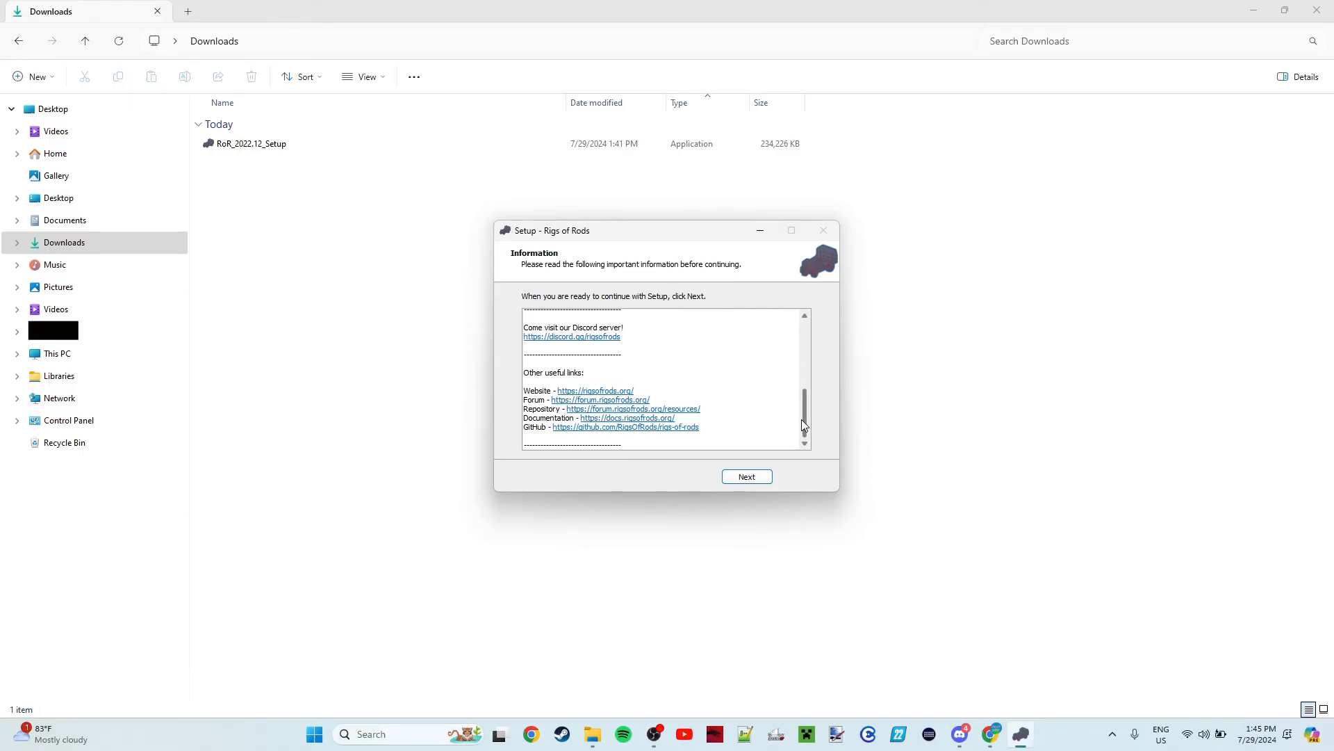
click(746, 475)
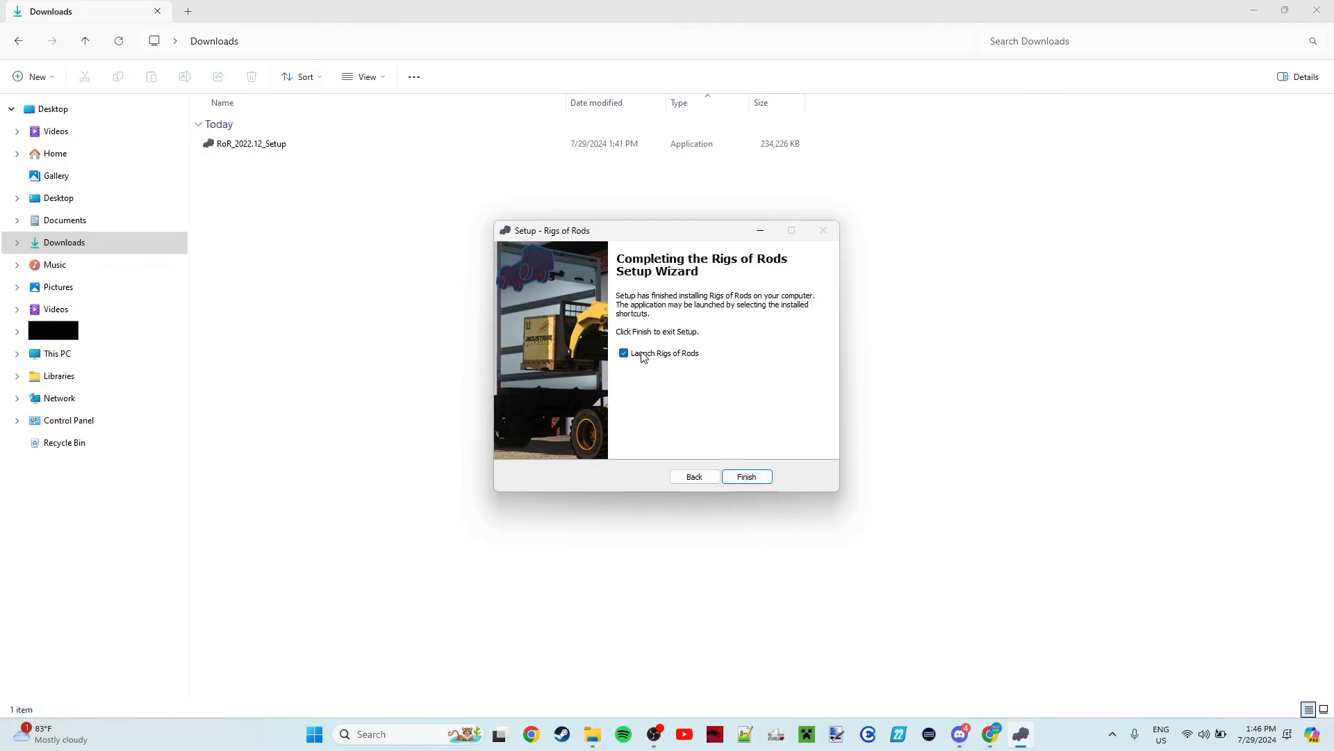
click(624, 352)
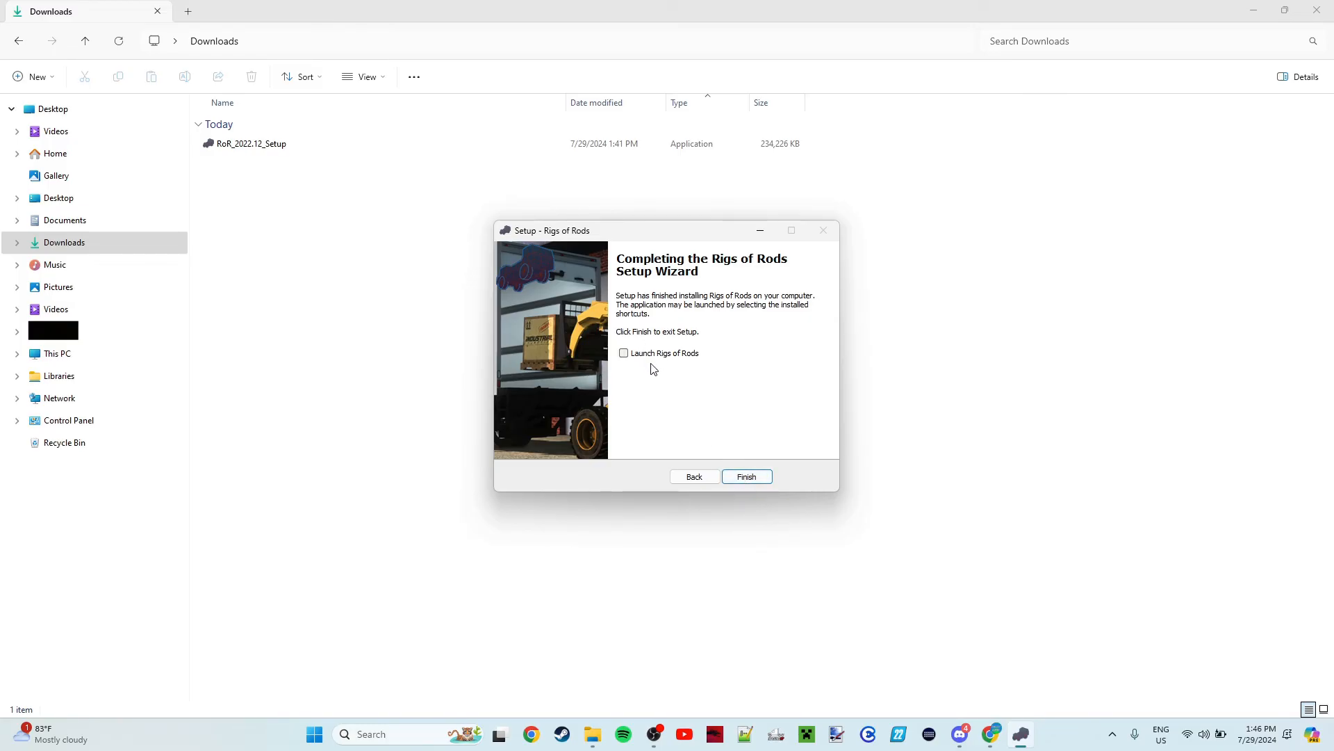
mouse_move(746, 477)
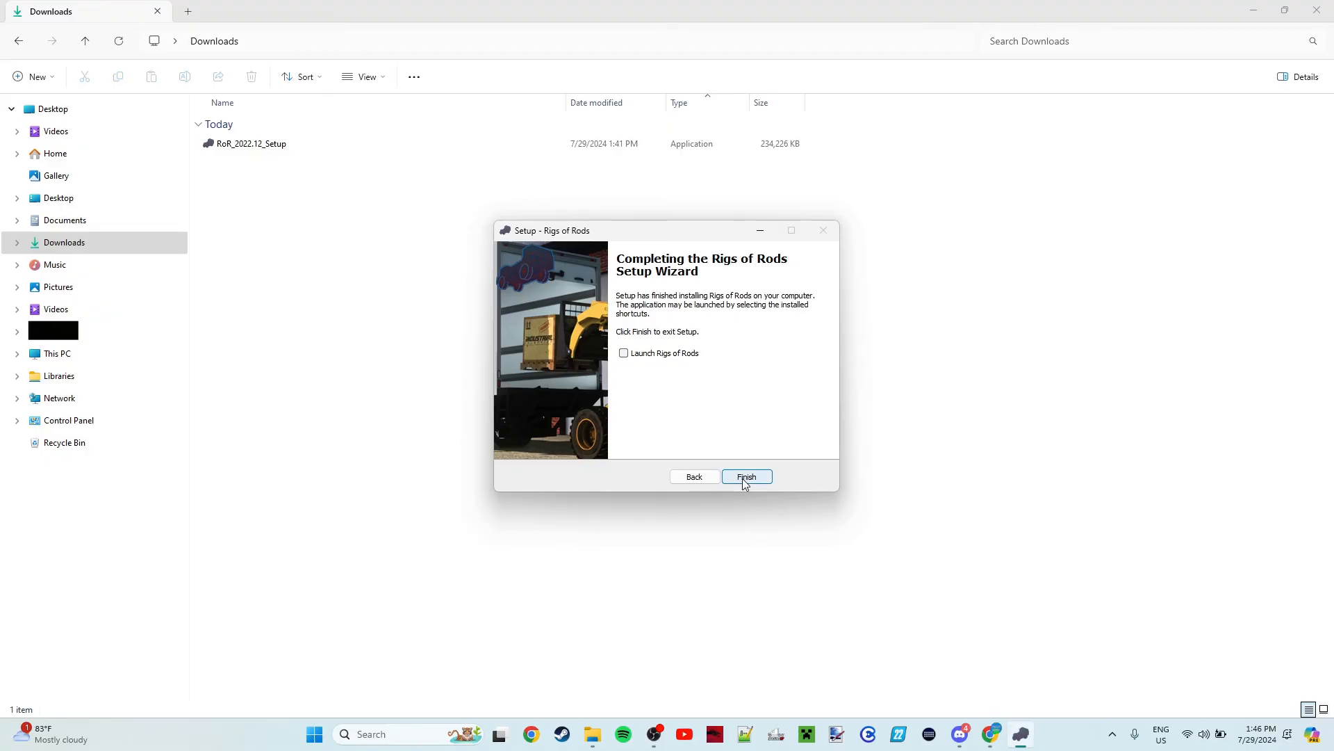
click(747, 477)
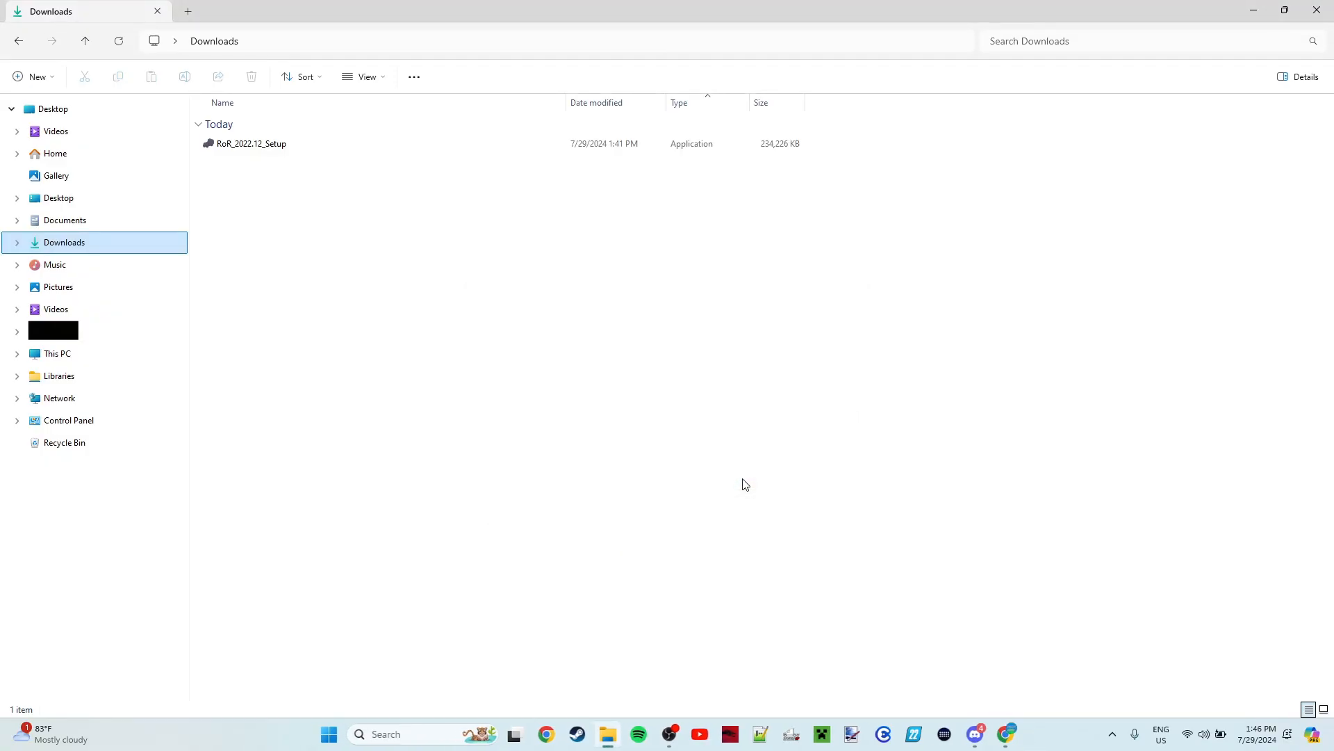